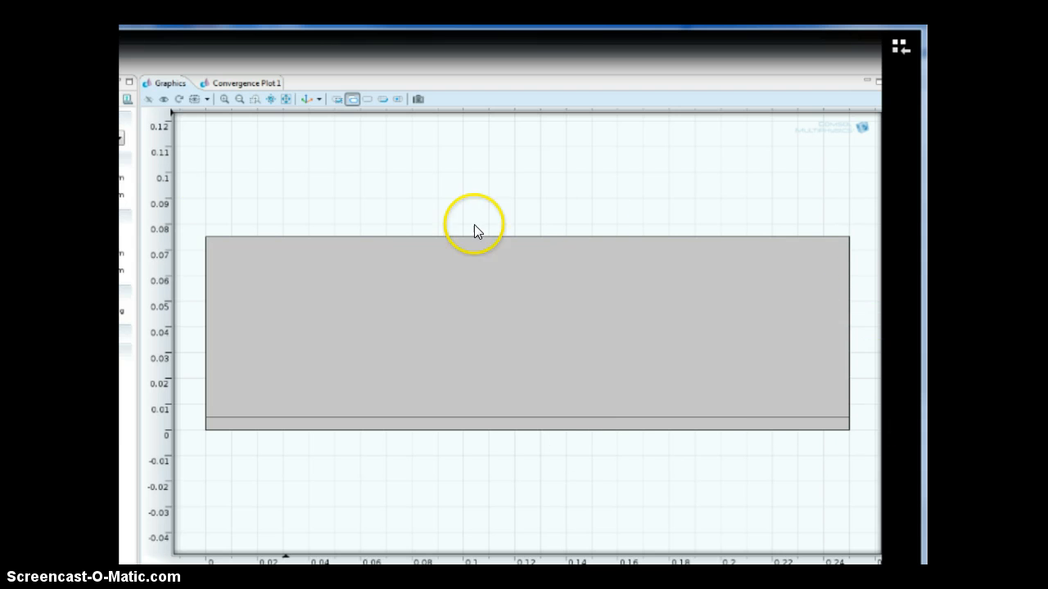
{"action": "mouse_move", "coordinate": [139, 321]}
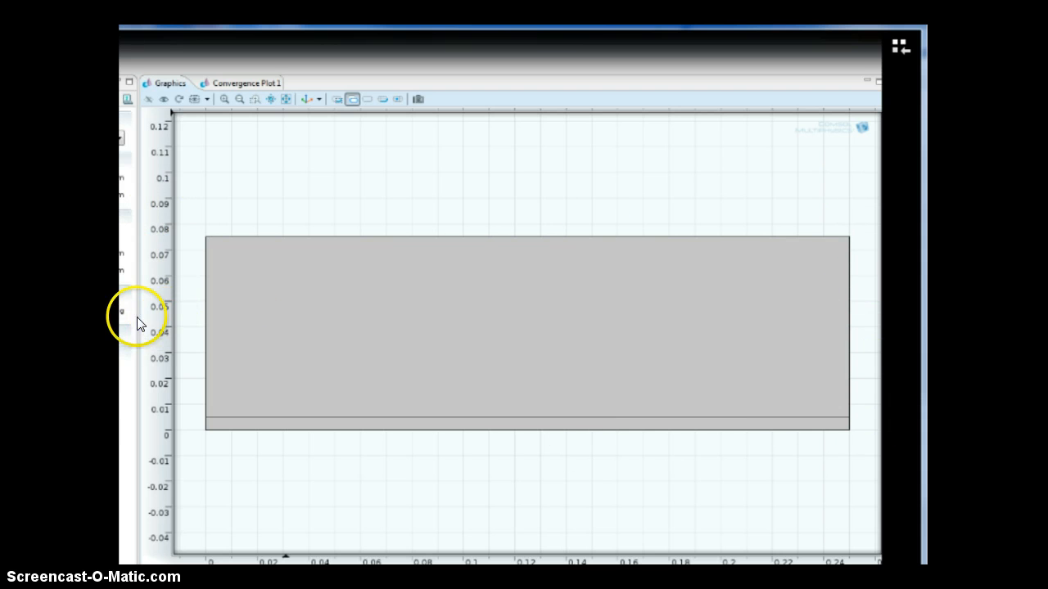
{"action": "mouse_move", "coordinate": [186, 359]}
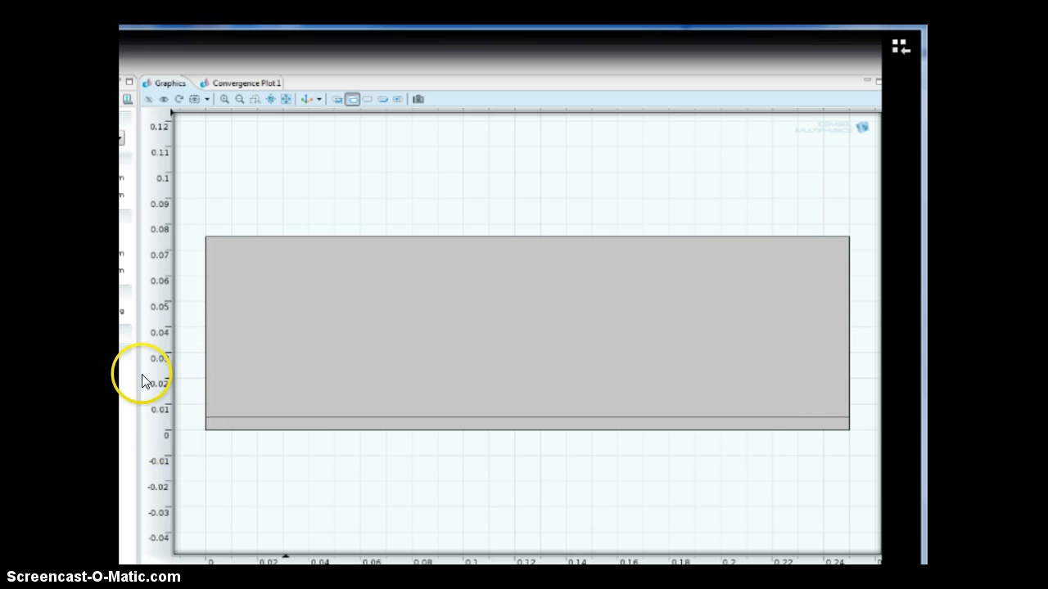
{"action": "mouse_move", "coordinate": [183, 336]}
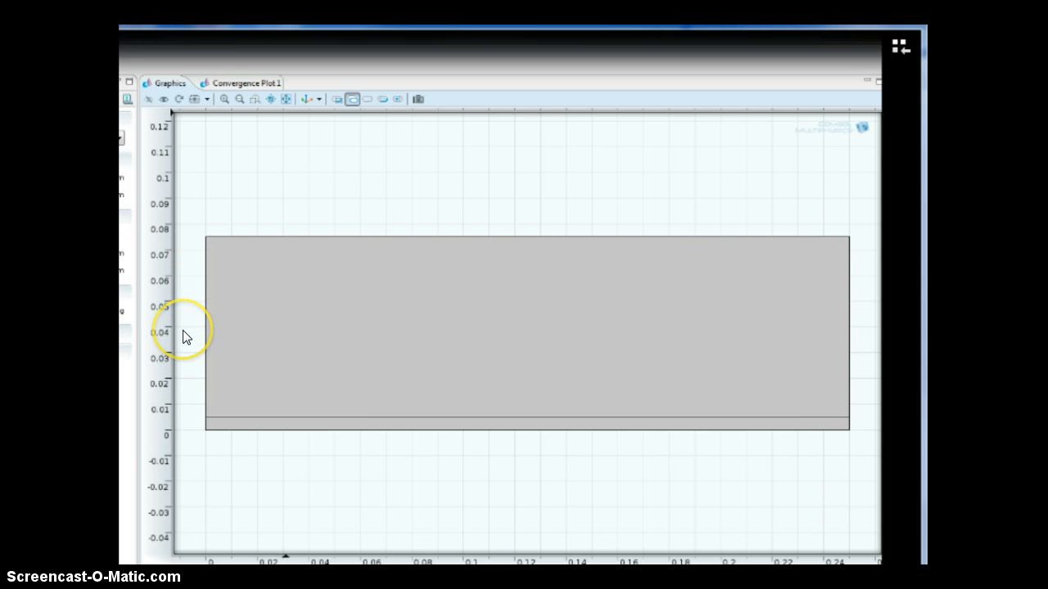
{"action": "mouse_move", "coordinate": [230, 330]}
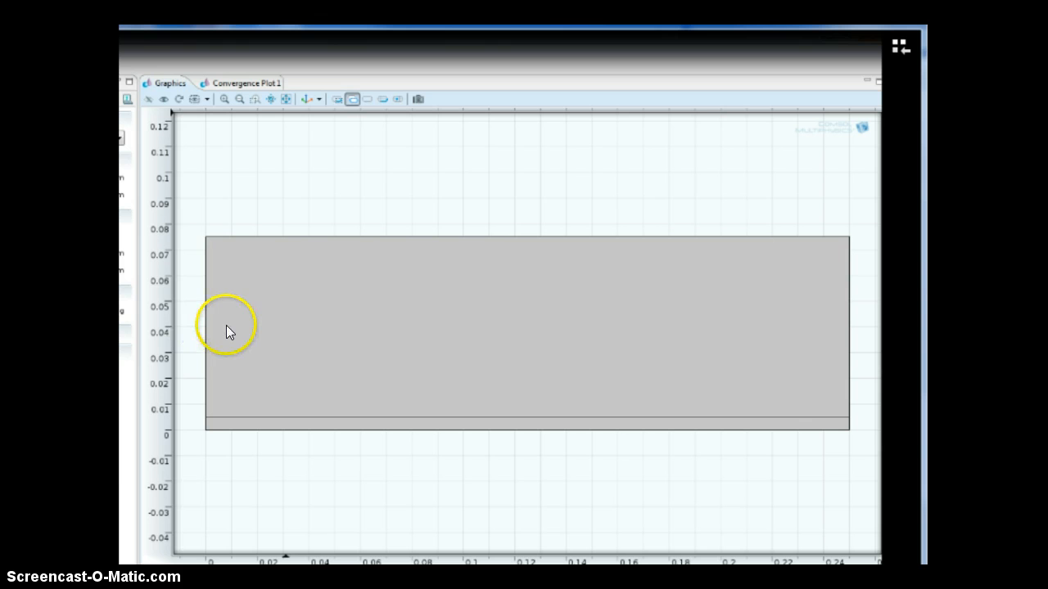
{"action": "mouse_move", "coordinate": [254, 401]}
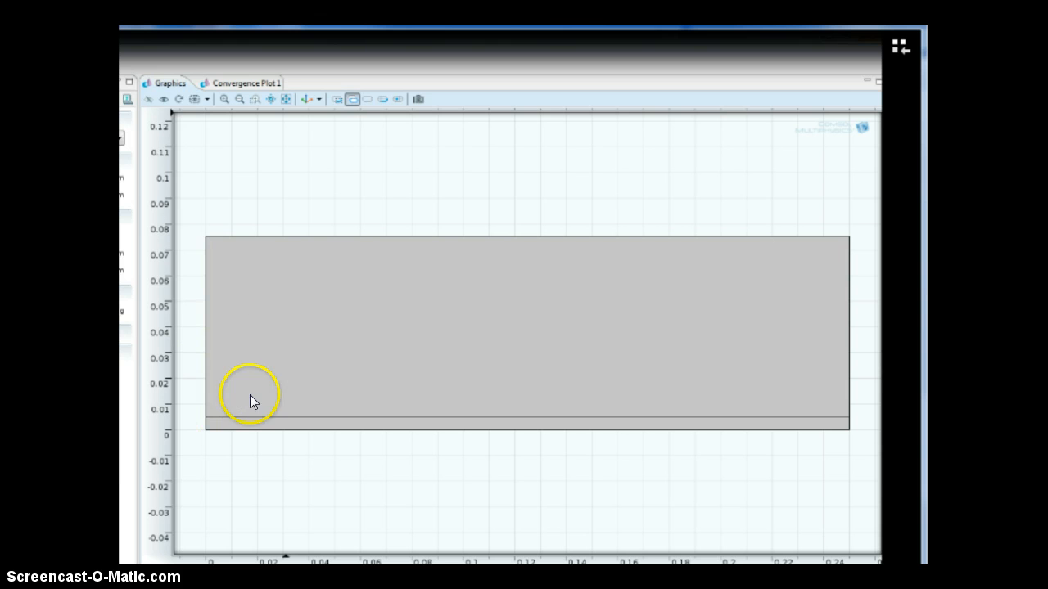
{"action": "mouse_move", "coordinate": [514, 351]}
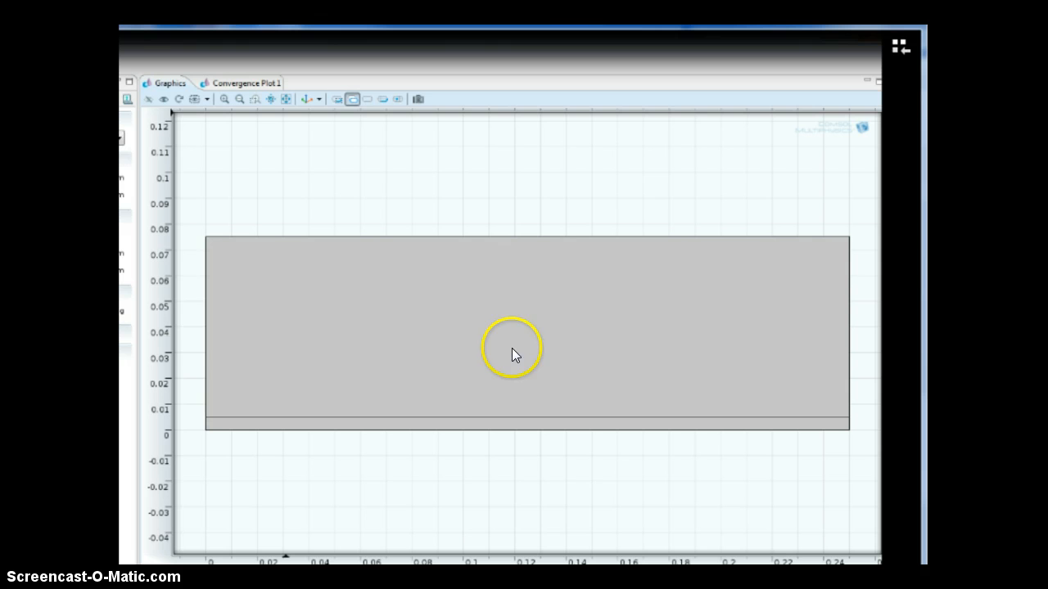
{"action": "mouse_move", "coordinate": [193, 296]}
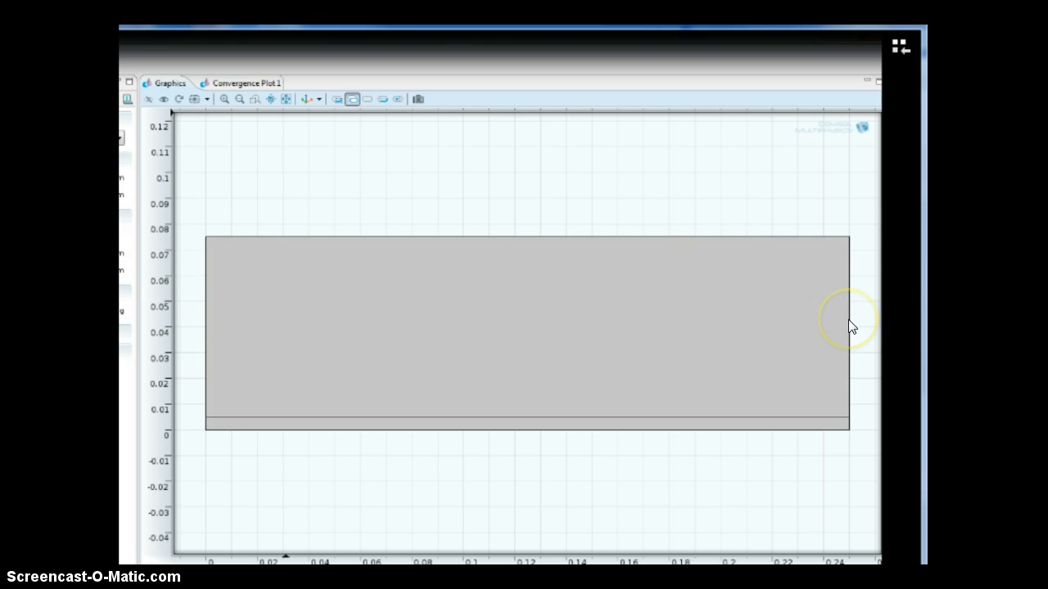
{"action": "mouse_move", "coordinate": [851, 324]}
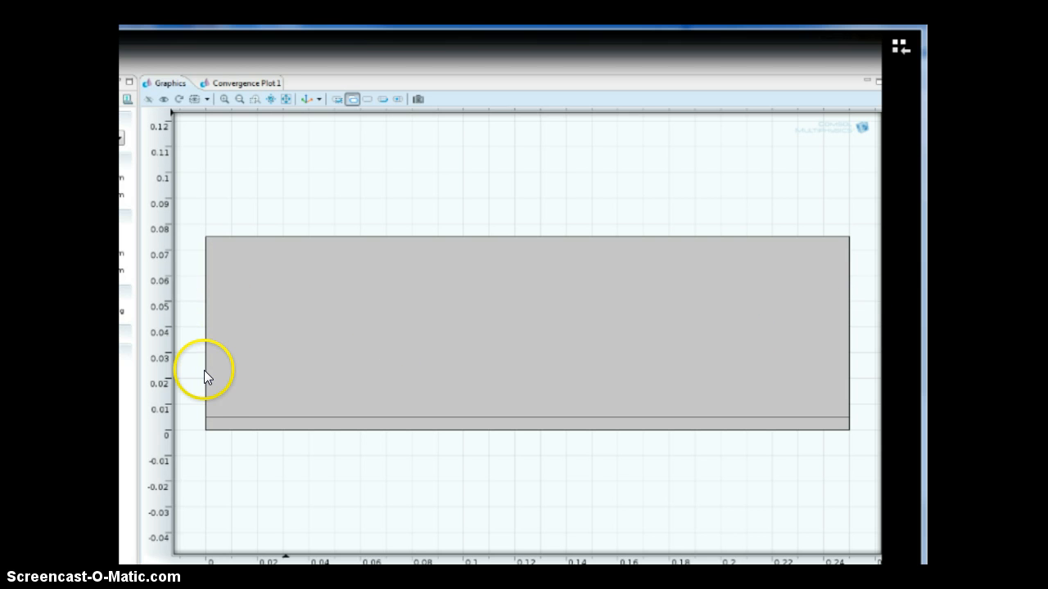
{"action": "mouse_move", "coordinate": [206, 419]}
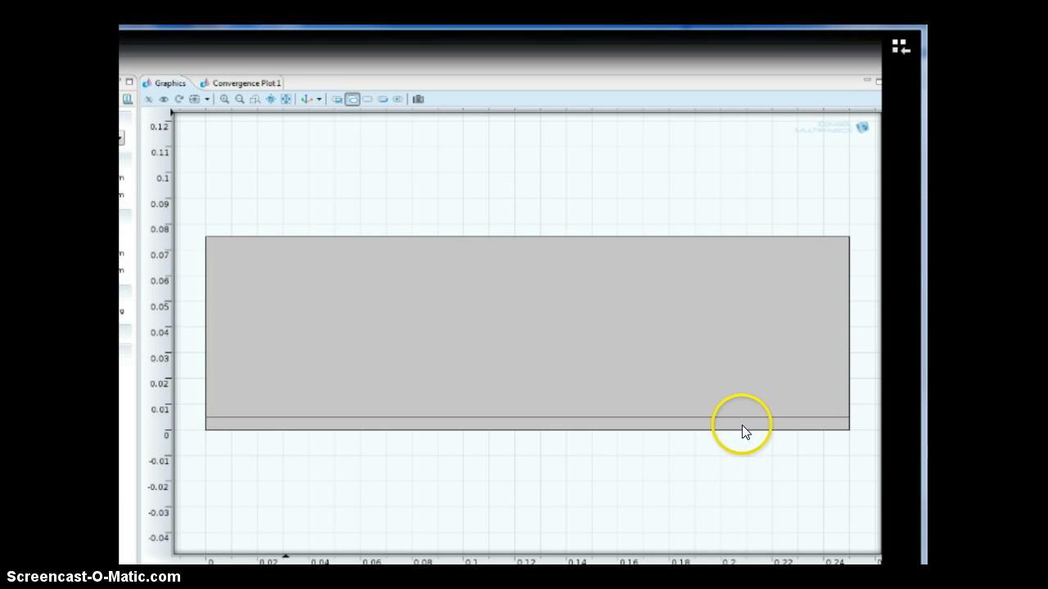
{"action": "mouse_move", "coordinate": [256, 440]}
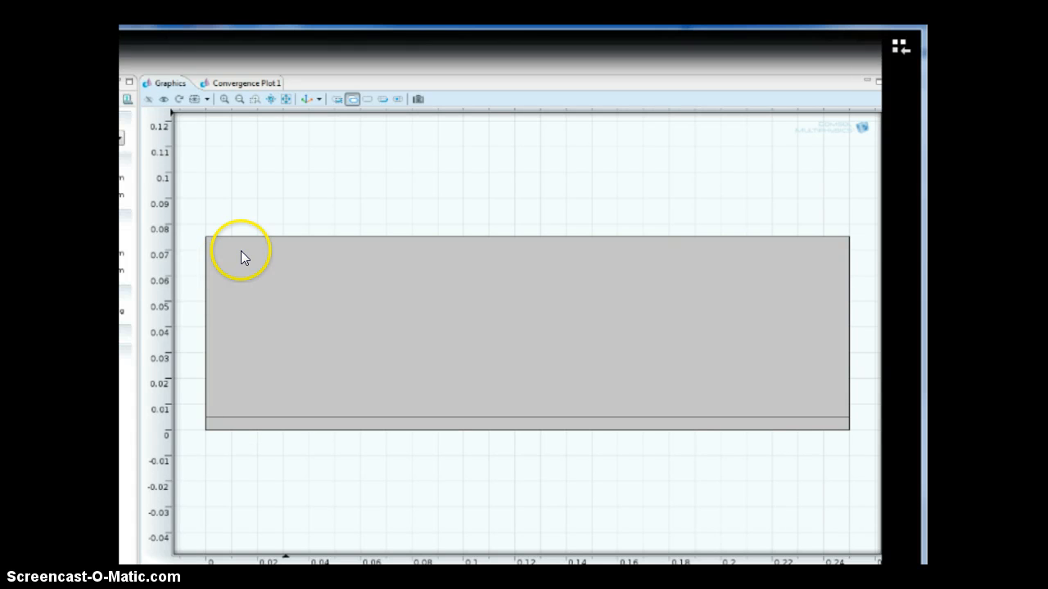
{"action": "mouse_move", "coordinate": [445, 286]}
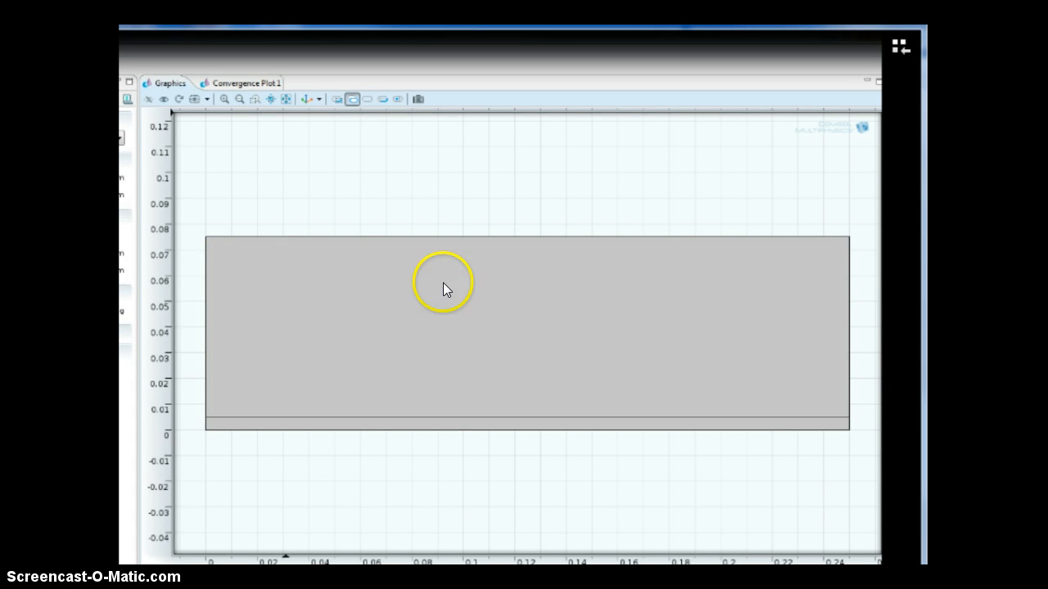
{"action": "mouse_move", "coordinate": [326, 350]}
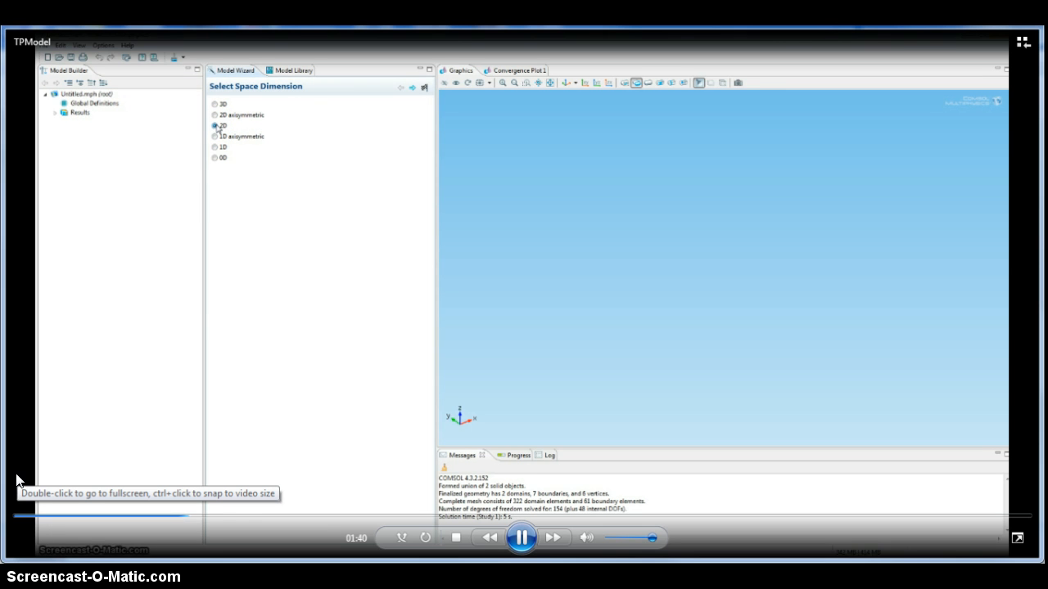
{"action": "mouse_move", "coordinate": [13, 442]}
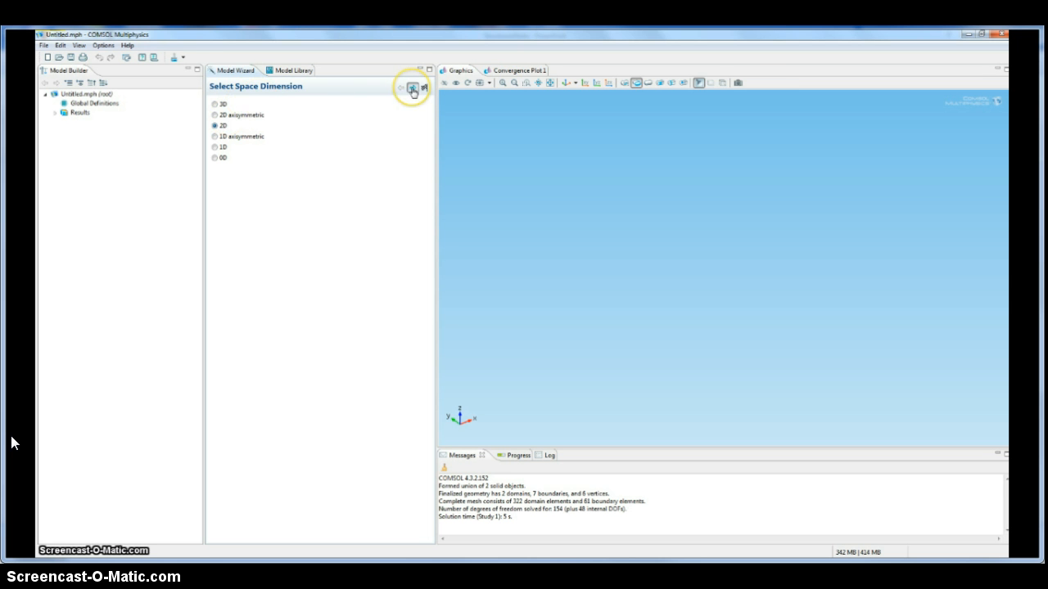
Choose a 2D model, Transport of Diluted Species physics and a Stationary study in the Model Wizard
{"action": "left_click", "coordinate": [412, 89]}
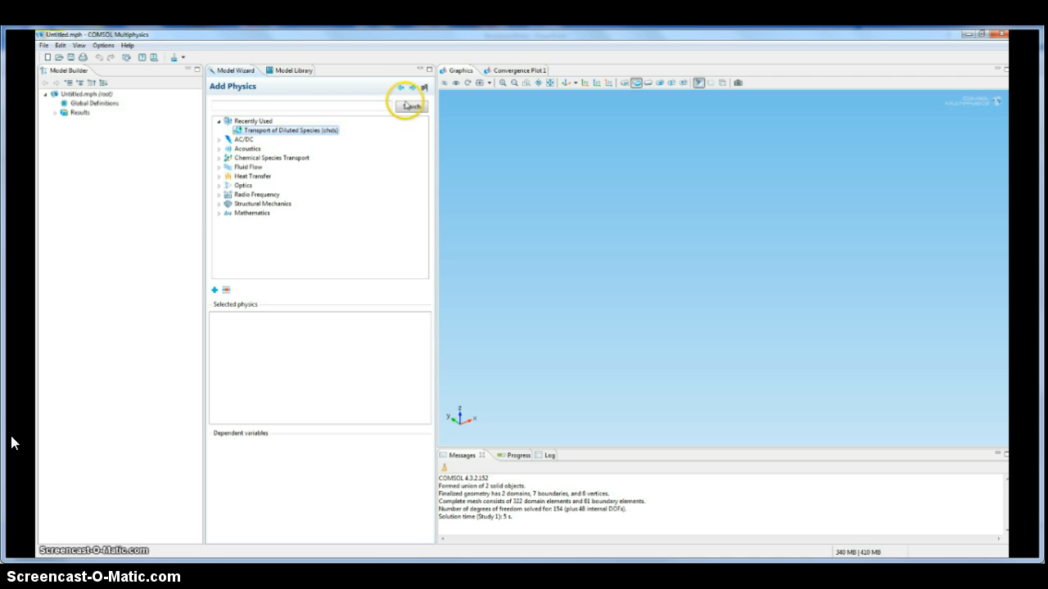
{"action": "left_click", "coordinate": [409, 105]}
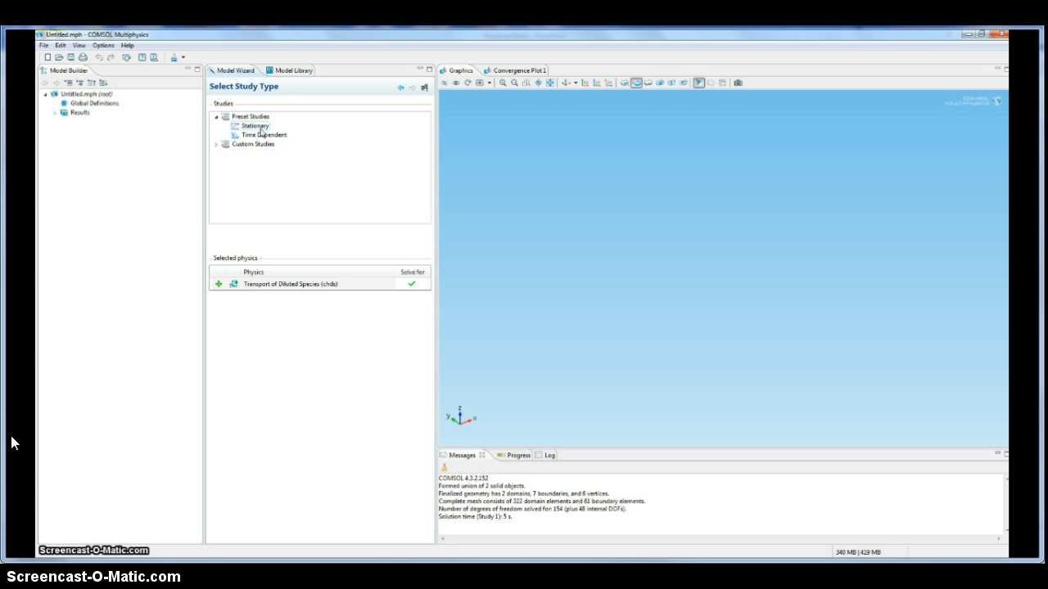
{"action": "left_click", "coordinate": [255, 124]}
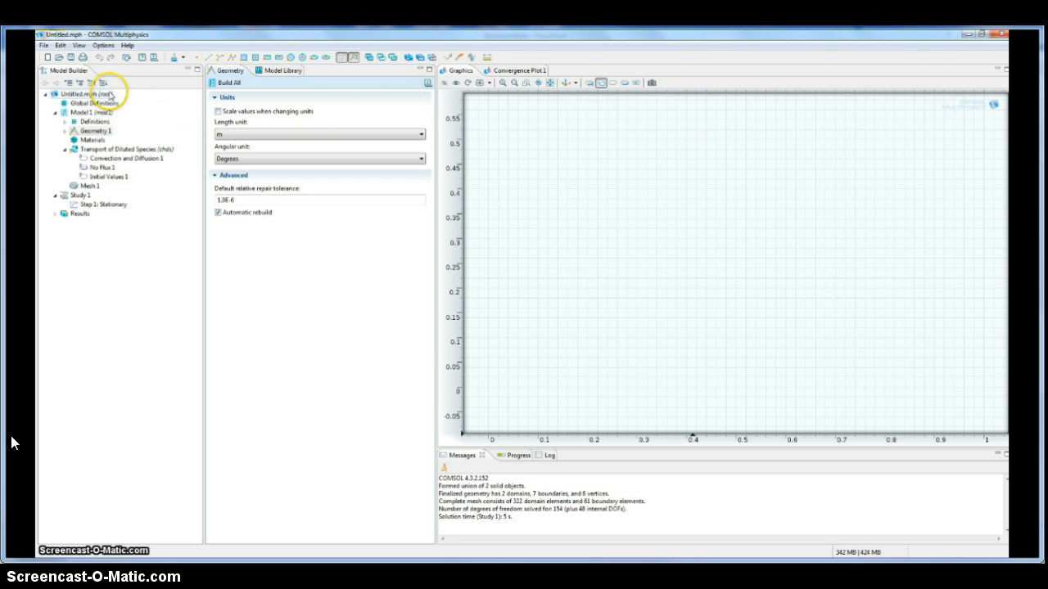
{"action": "mouse_move", "coordinate": [105, 85]}
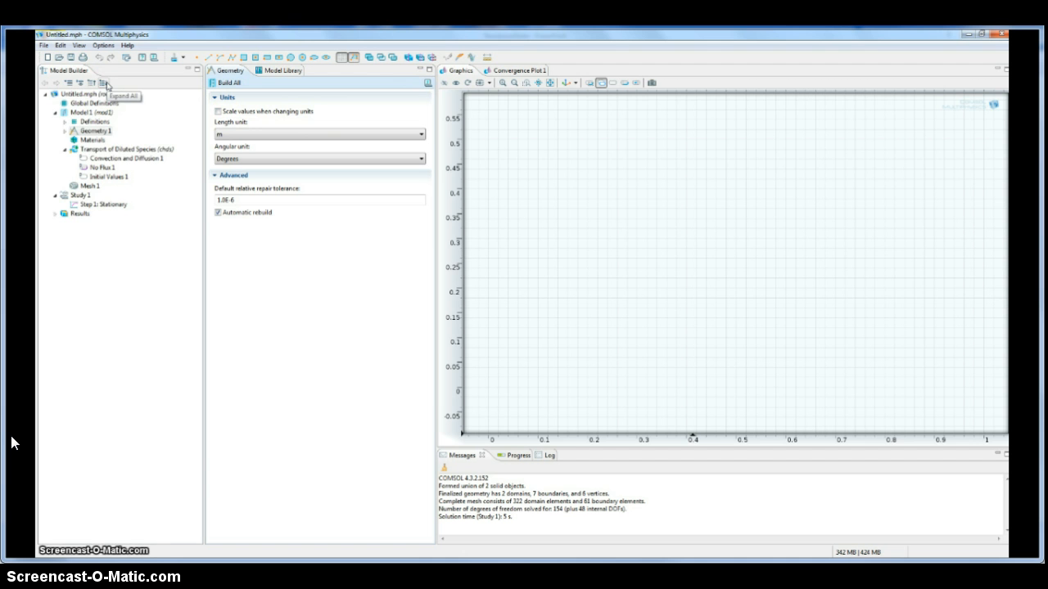
Add Rectangle 1 to Geometry 1 with width 0.25 and height 0.005 as the plate strip
{"action": "left_click", "coordinate": [108, 84]}
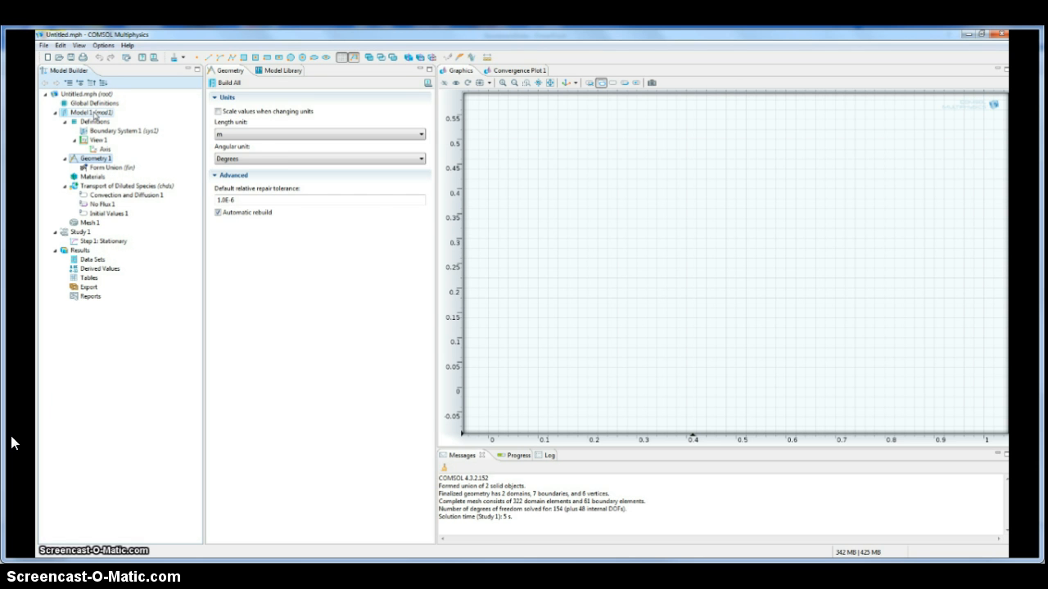
{"action": "left_click", "coordinate": [95, 111]}
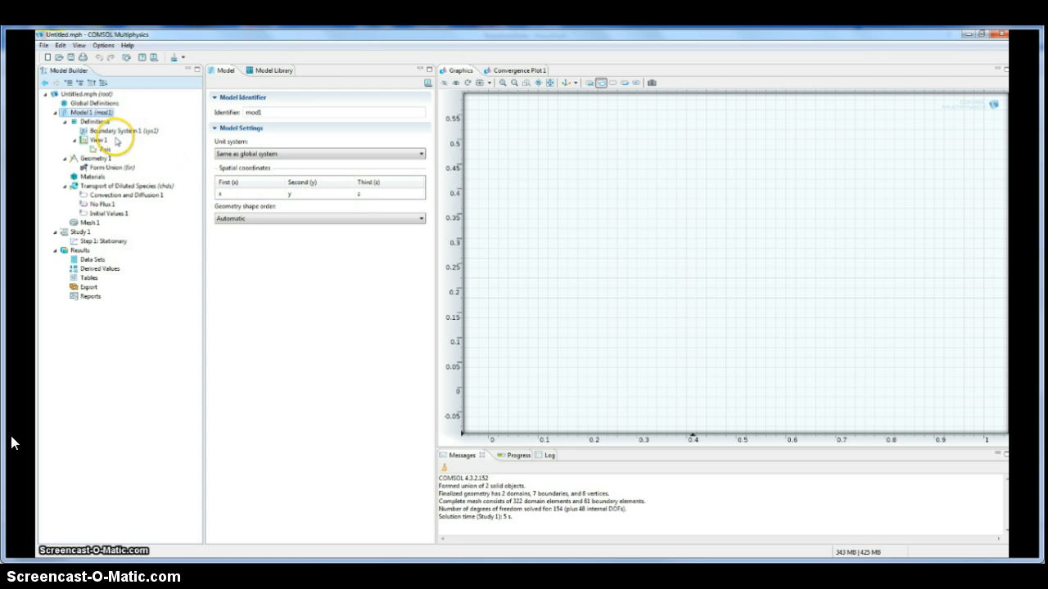
{"action": "left_click", "coordinate": [99, 157]}
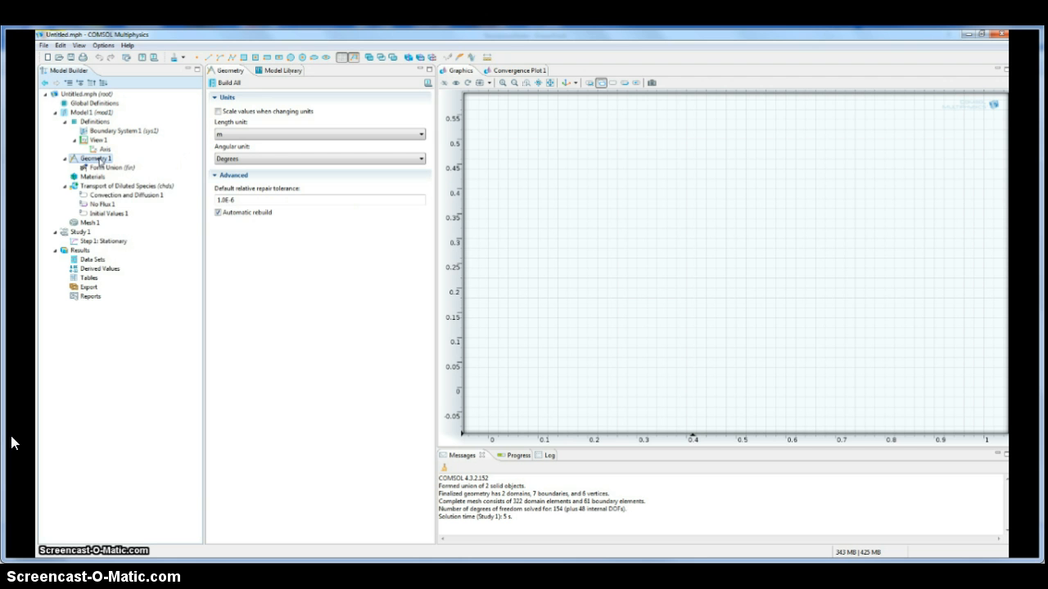
{"action": "right_click", "coordinate": [90, 157]}
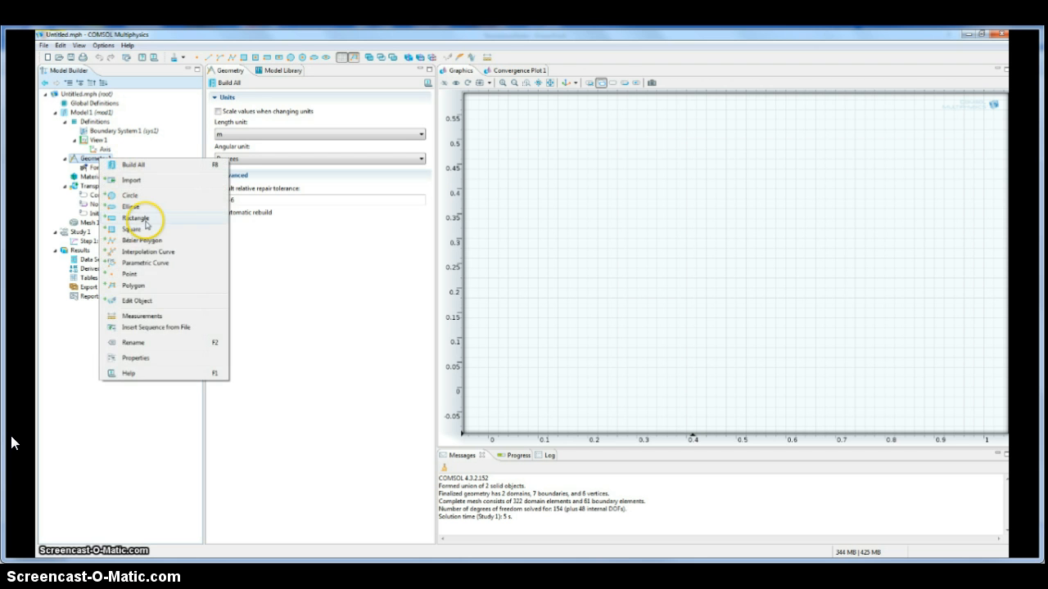
{"action": "left_click", "coordinate": [132, 218]}
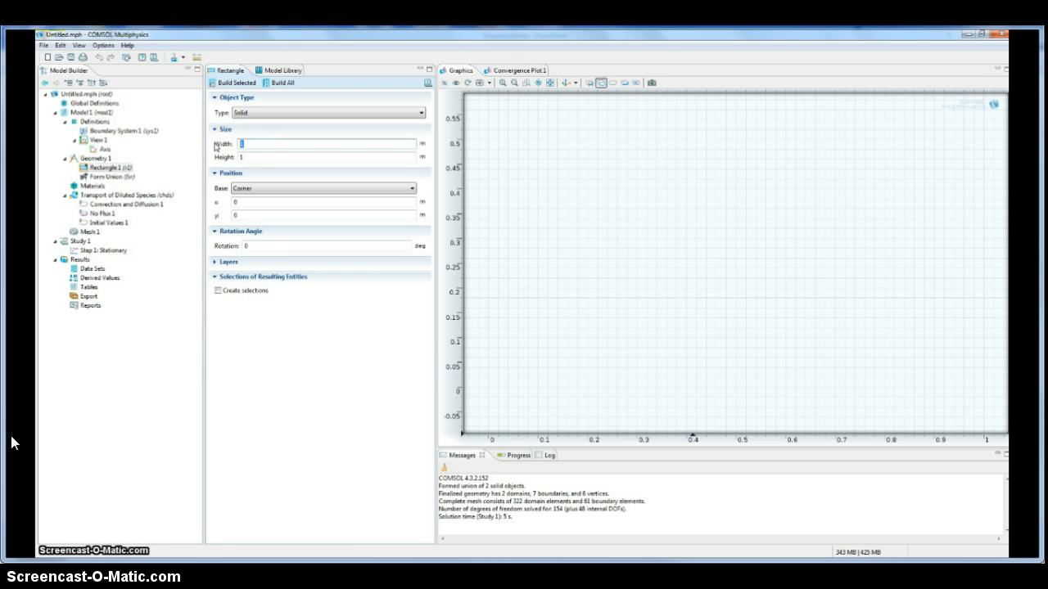
{"action": "type", "text": ".25"}
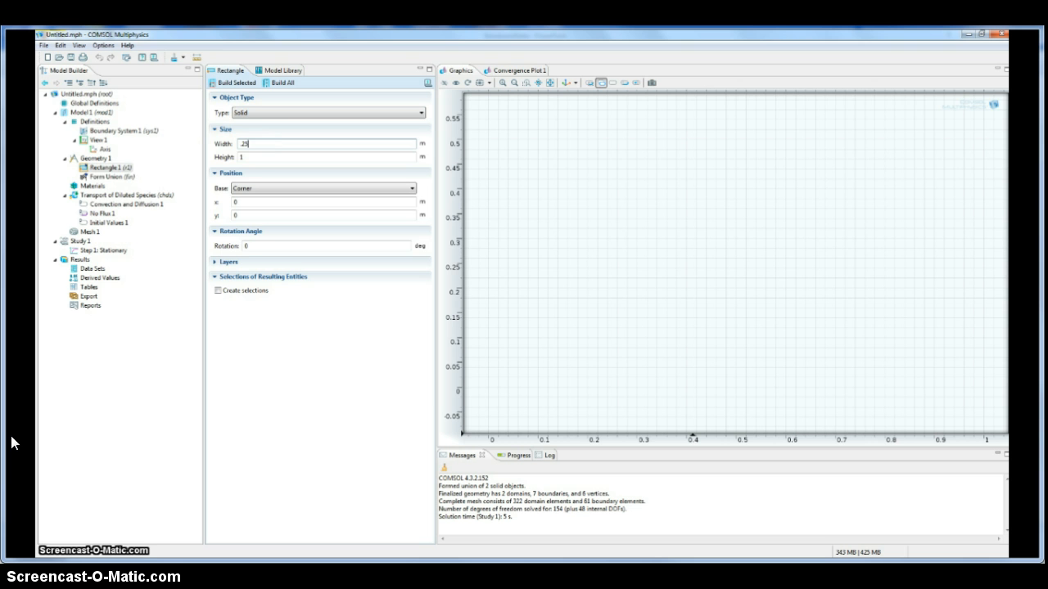
{"action": "left_click", "coordinate": [324, 157]}
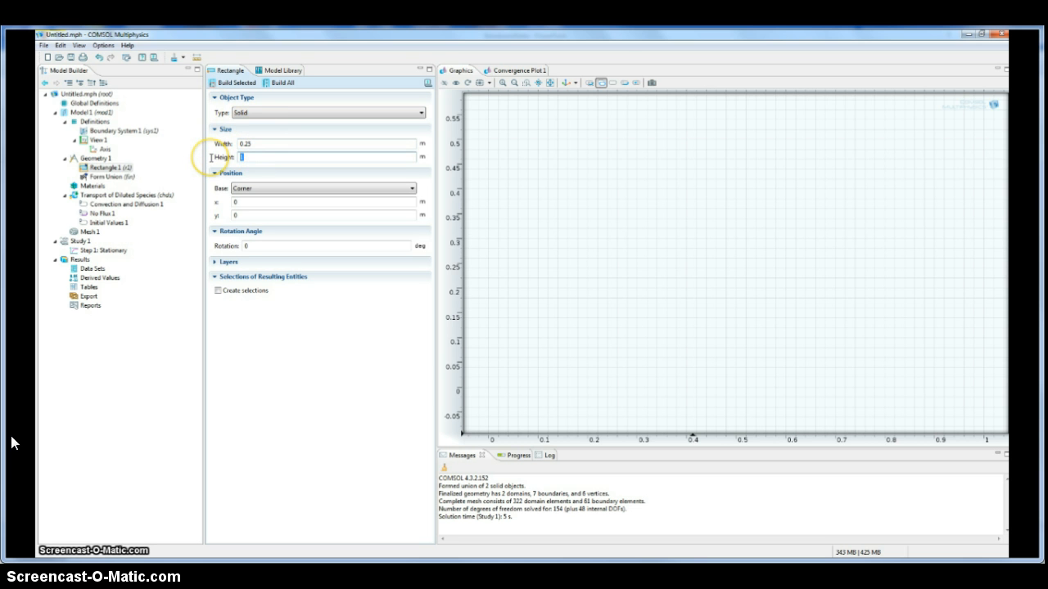
{"action": "type", "text": ".005"}
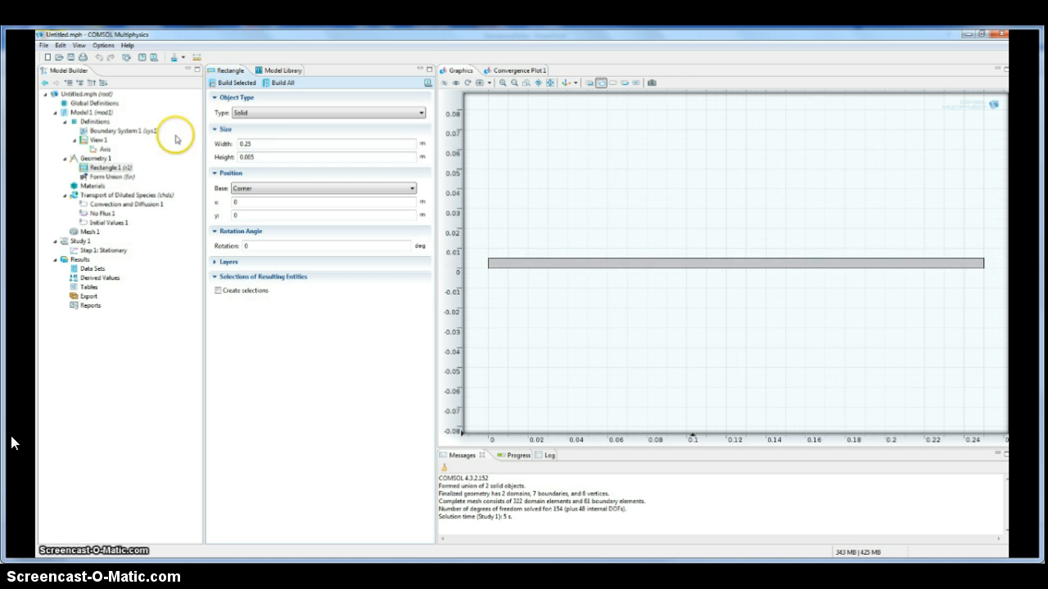
Add a second rectangle 0.25 wide and 0.075 tall for the fluid region and build it
{"action": "right_click", "coordinate": [98, 157]}
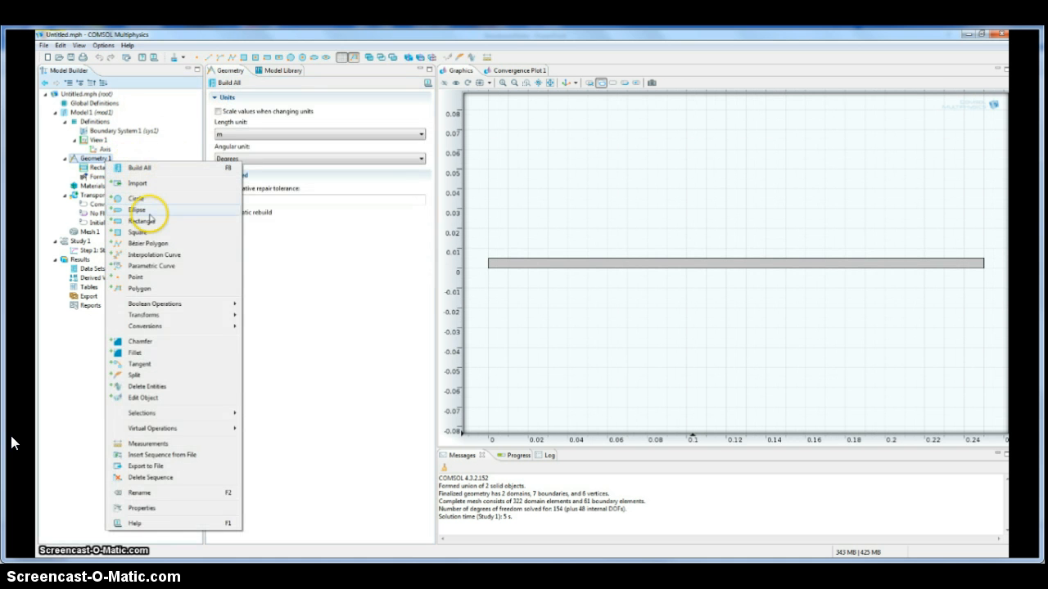
{"action": "left_click", "coordinate": [141, 220]}
{"action": "type", "text": "0.25"}
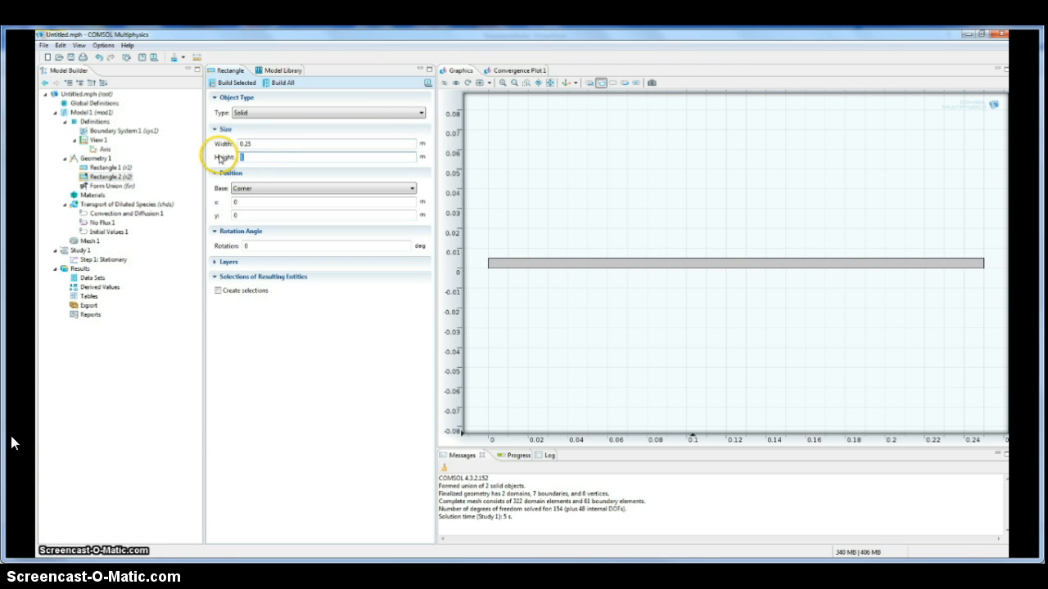
{"action": "type", "text": "075"}
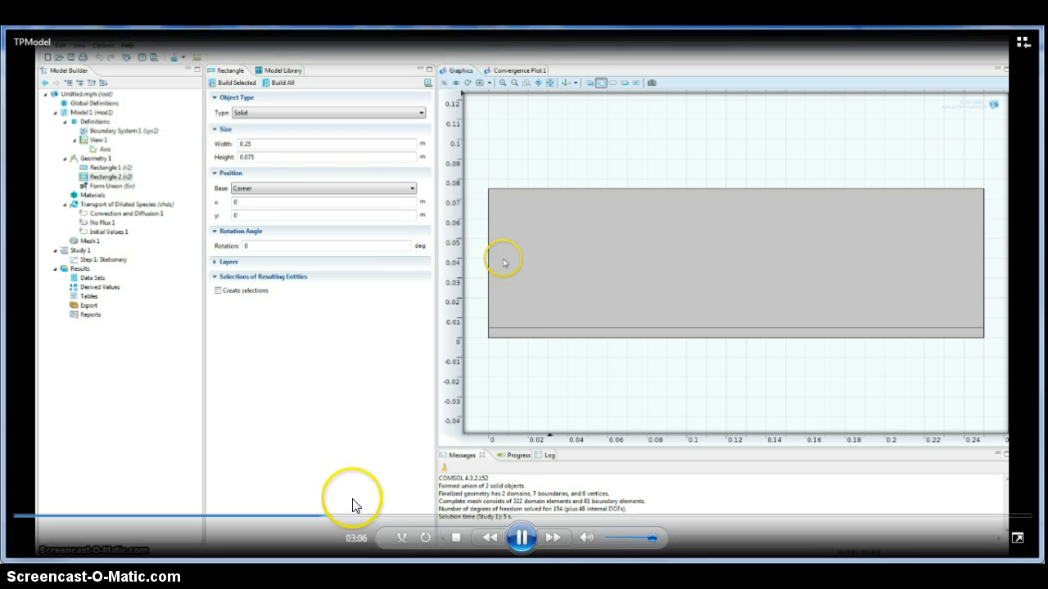
{"action": "left_click", "coordinate": [520, 536]}
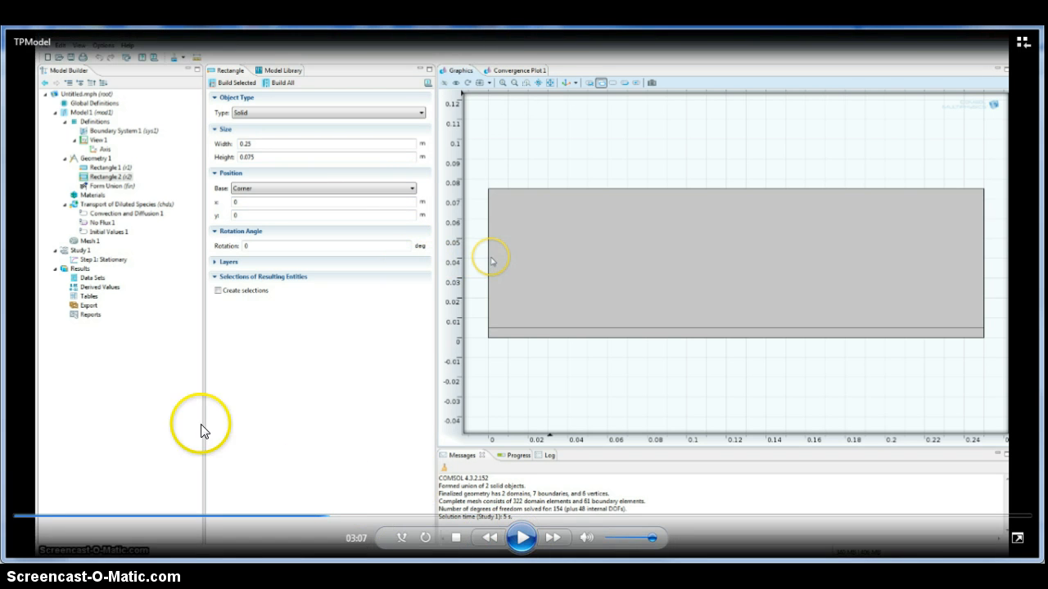
{"action": "mouse_move", "coordinate": [91, 458]}
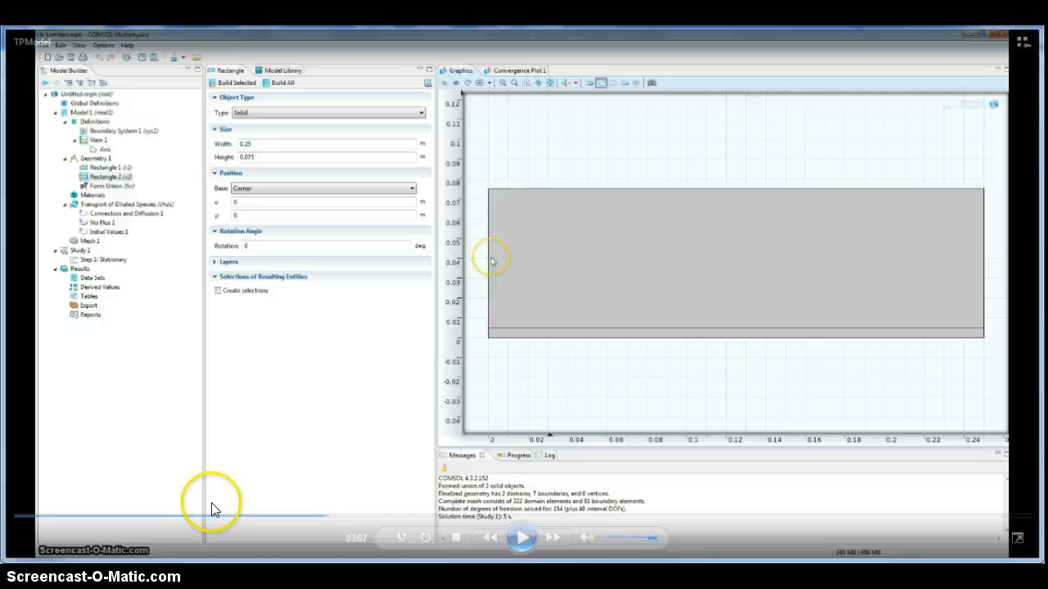
{"action": "left_click", "coordinate": [520, 537]}
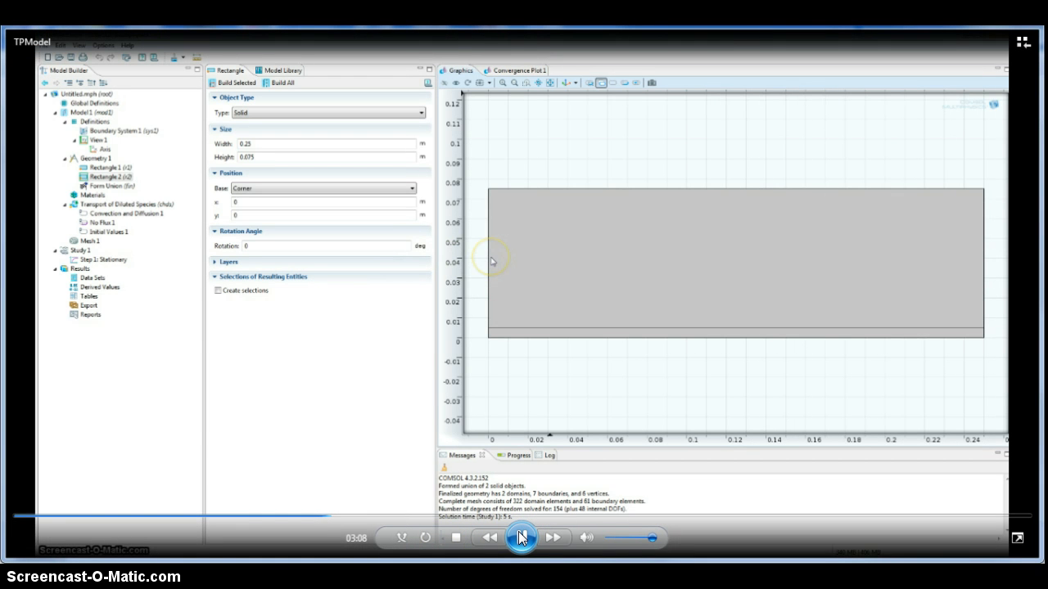
{"action": "mouse_move", "coordinate": [1001, 262]}
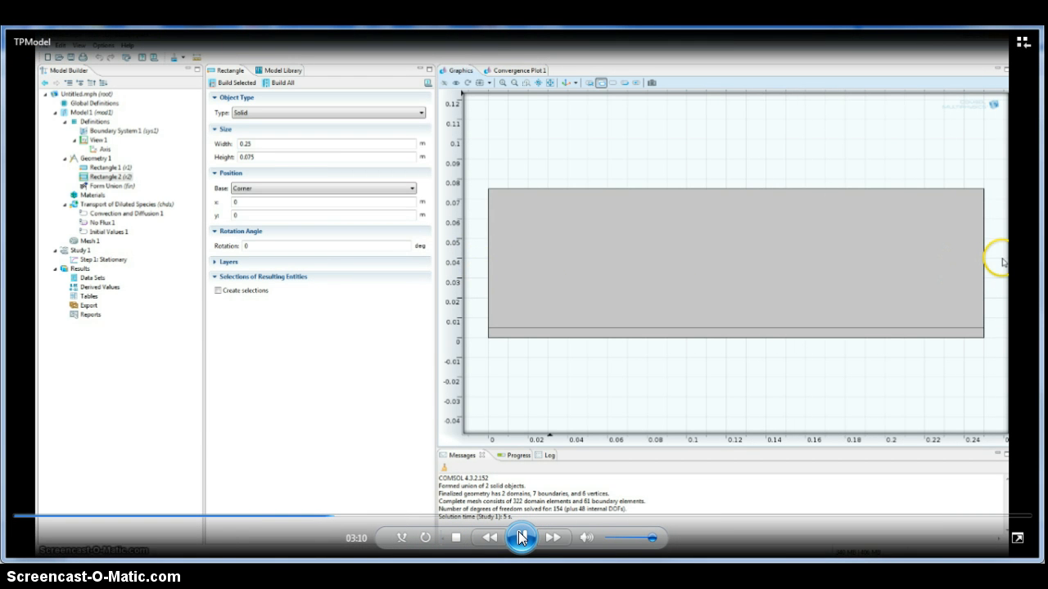
{"action": "mouse_move", "coordinate": [493, 262]}
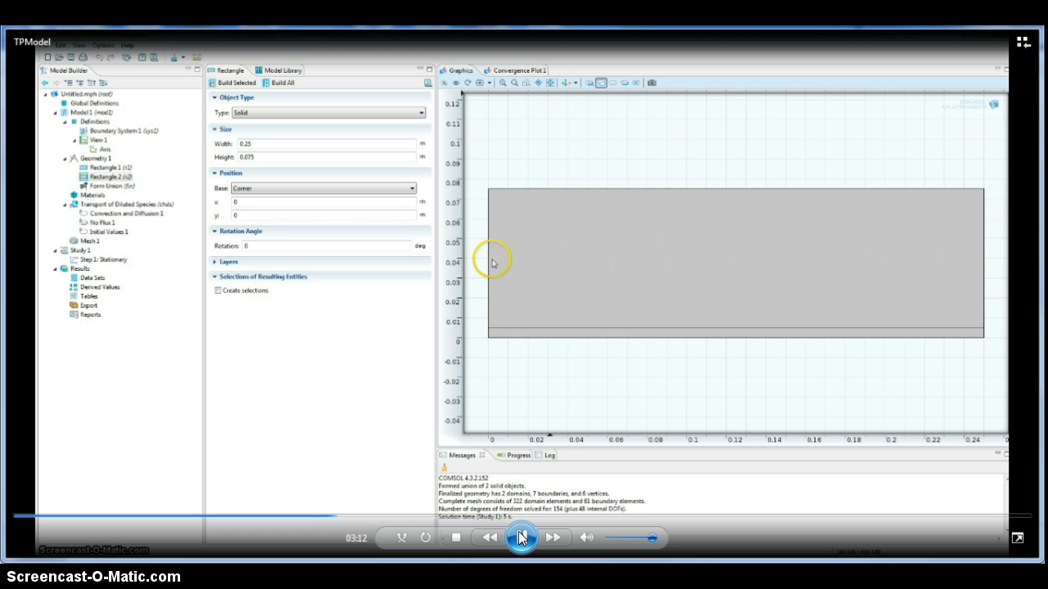
{"action": "mouse_move", "coordinate": [948, 289]}
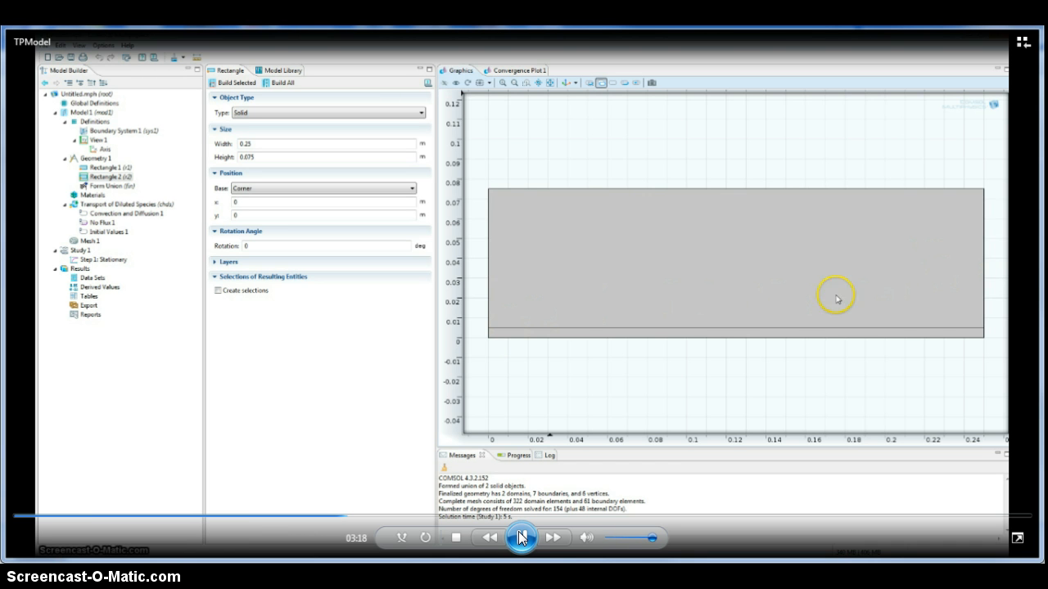
{"action": "mouse_move", "coordinate": [471, 317]}
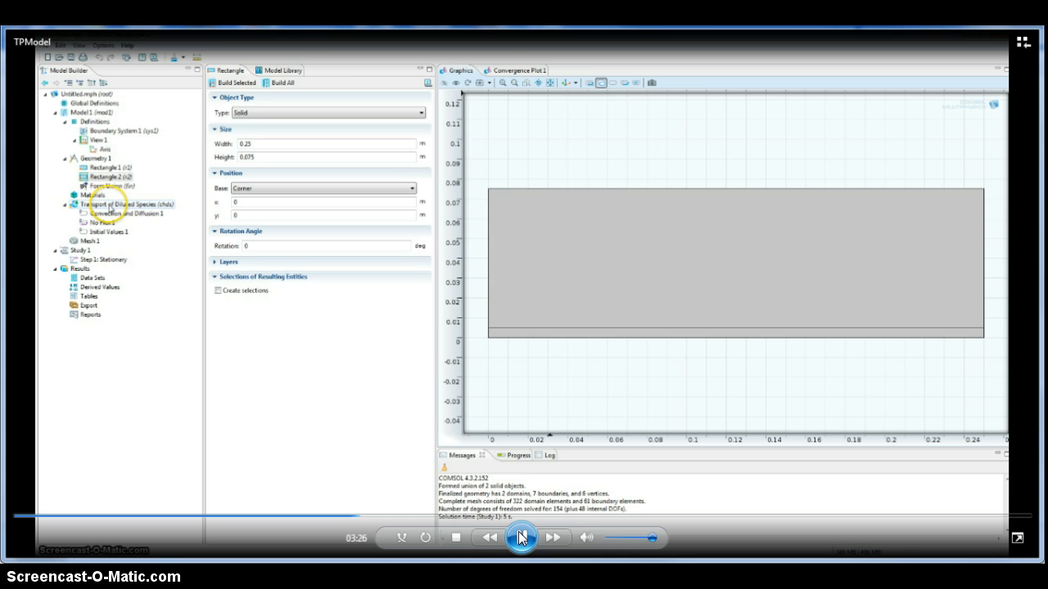
Restrict the transport interface to the upper fluid domain and rename its identifier to Concentration
{"action": "left_click", "coordinate": [128, 203]}
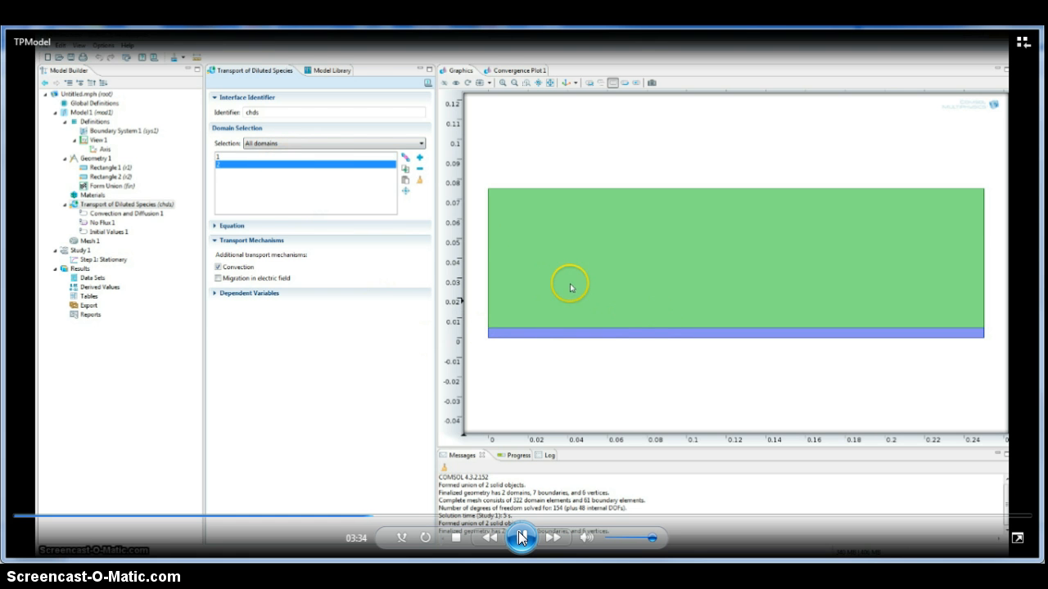
{"action": "left_click", "coordinate": [419, 169]}
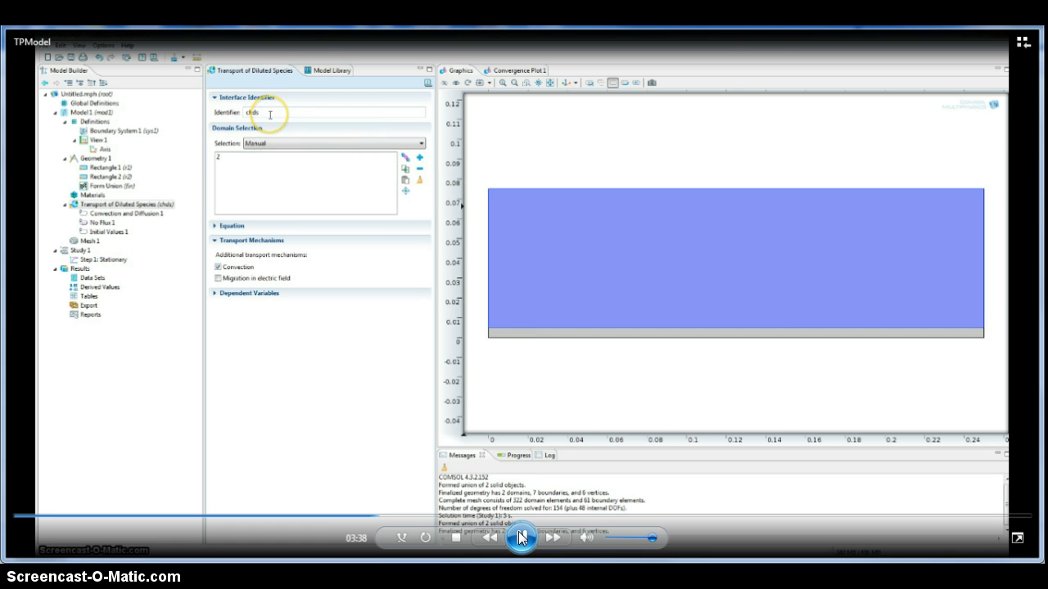
{"action": "double_click", "coordinate": [252, 111]}
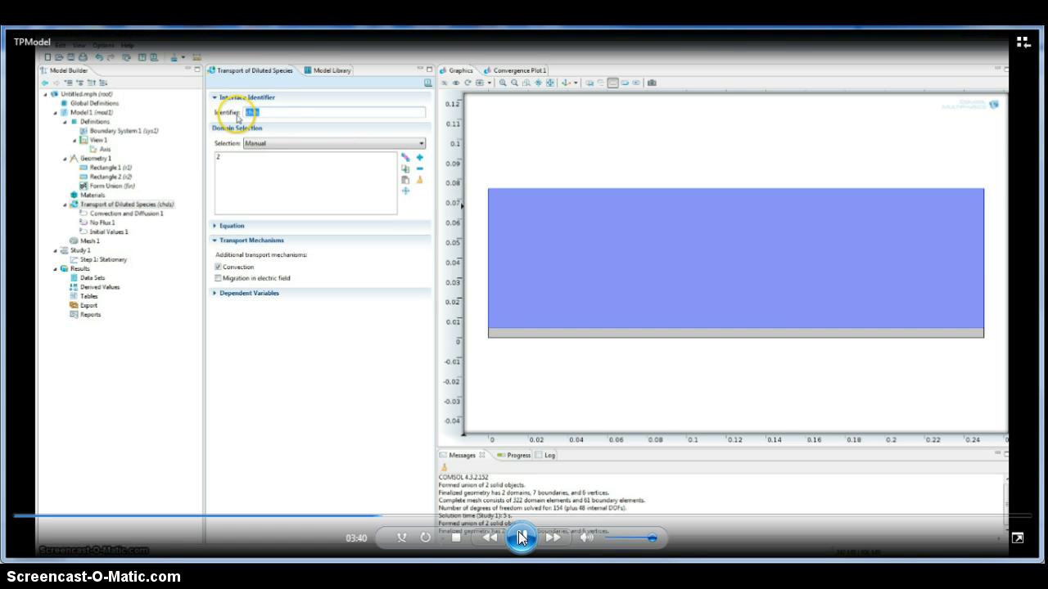
{"action": "type", "text": "Concentration"}
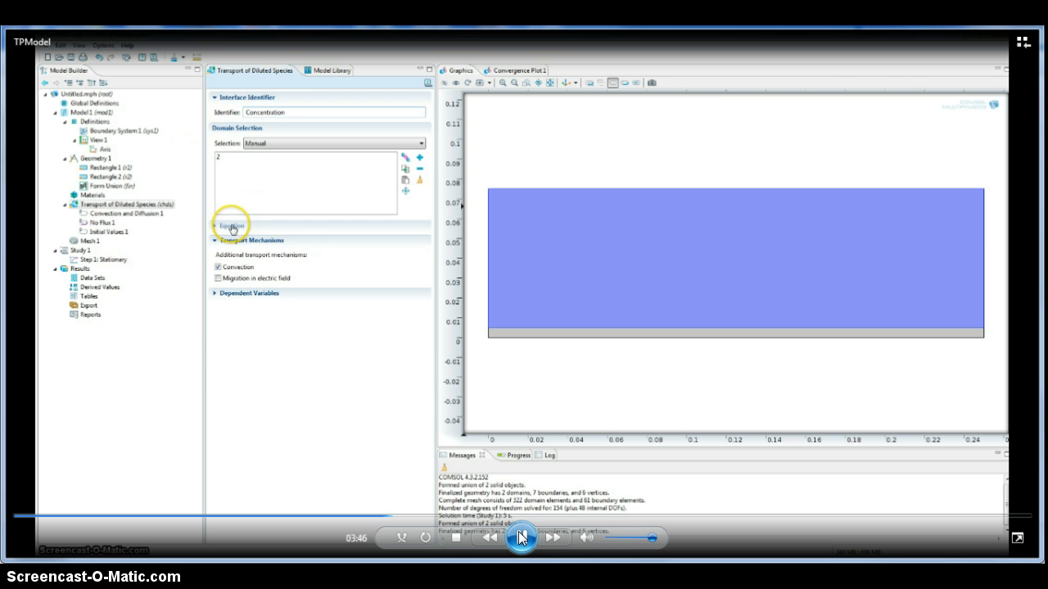
{"action": "left_click", "coordinate": [229, 226]}
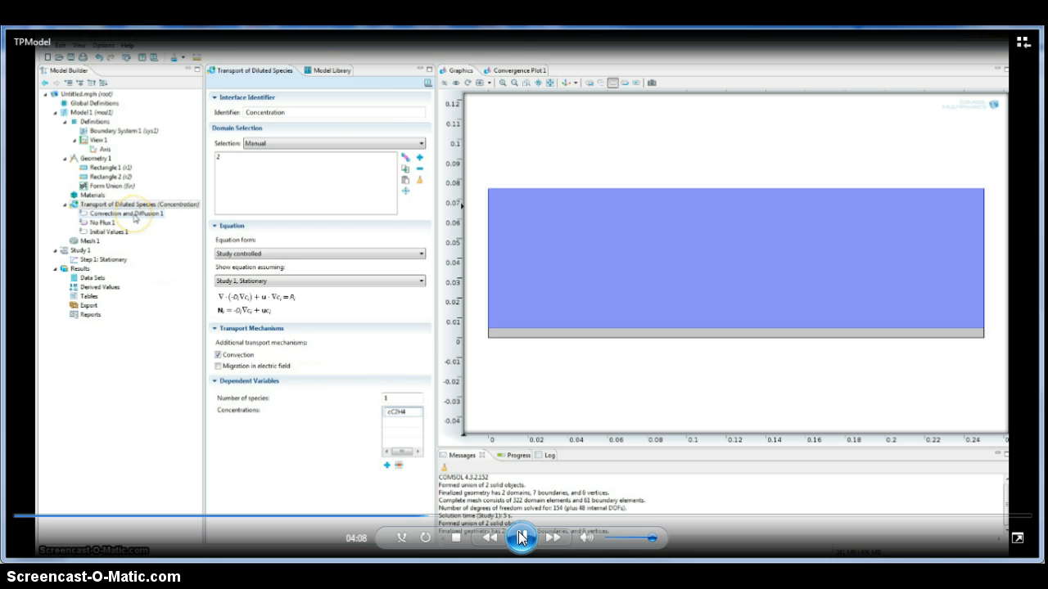
Set Convection and Diffusion 1 to a user-defined velocity of .25 in x and a custom diffusion coefficient
{"action": "left_click", "coordinate": [122, 213]}
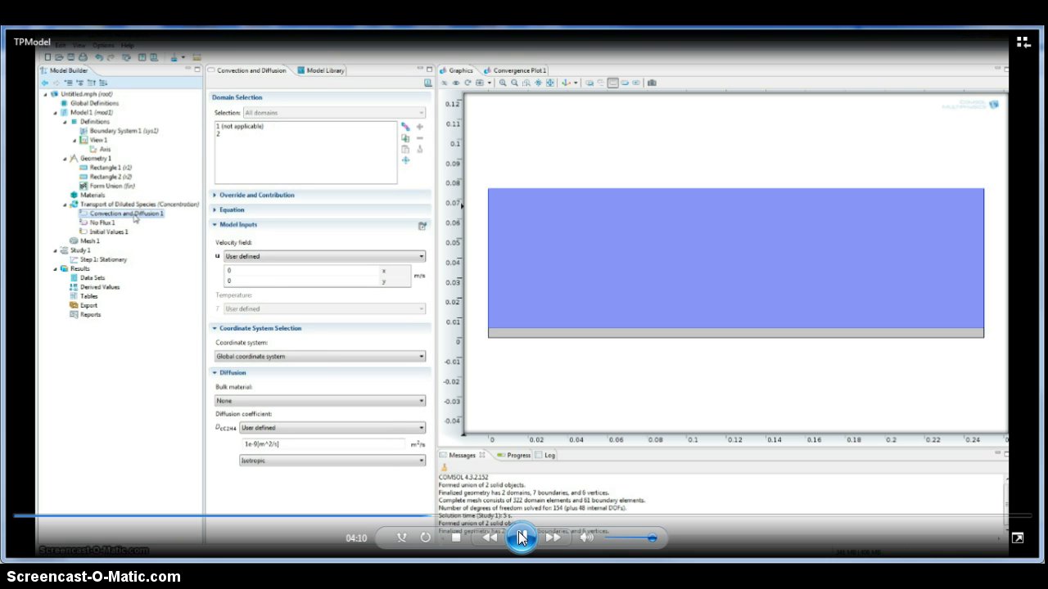
{"action": "mouse_move", "coordinate": [140, 226]}
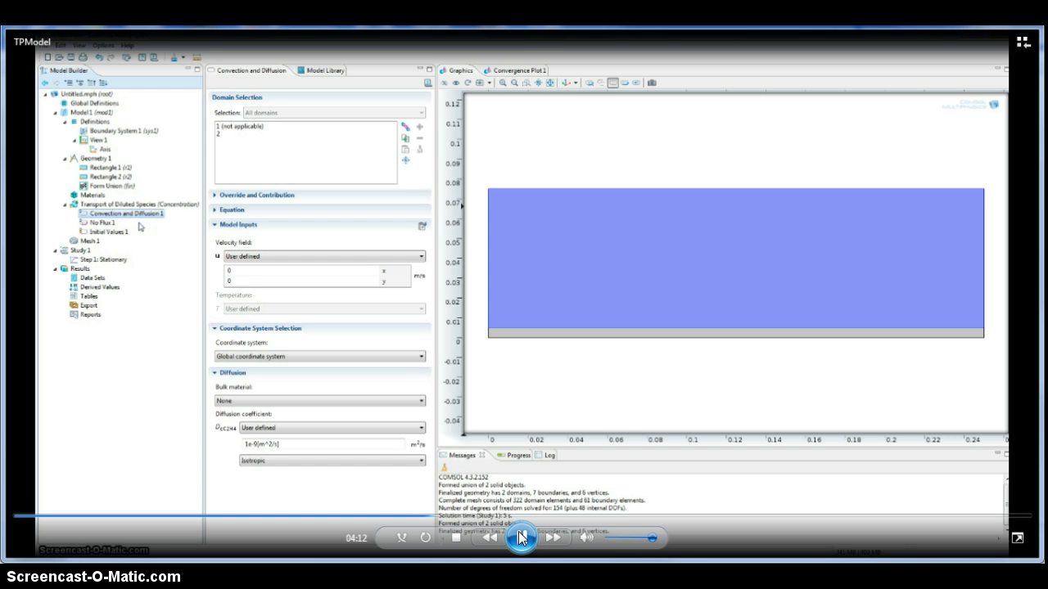
{"action": "left_click", "coordinate": [311, 270]}
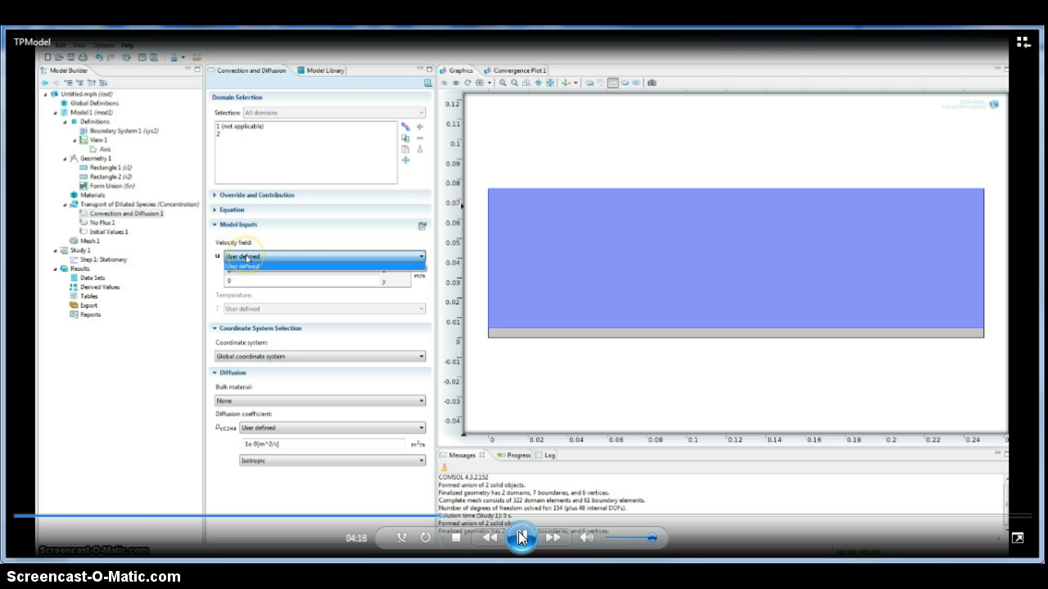
{"action": "left_click", "coordinate": [242, 255]}
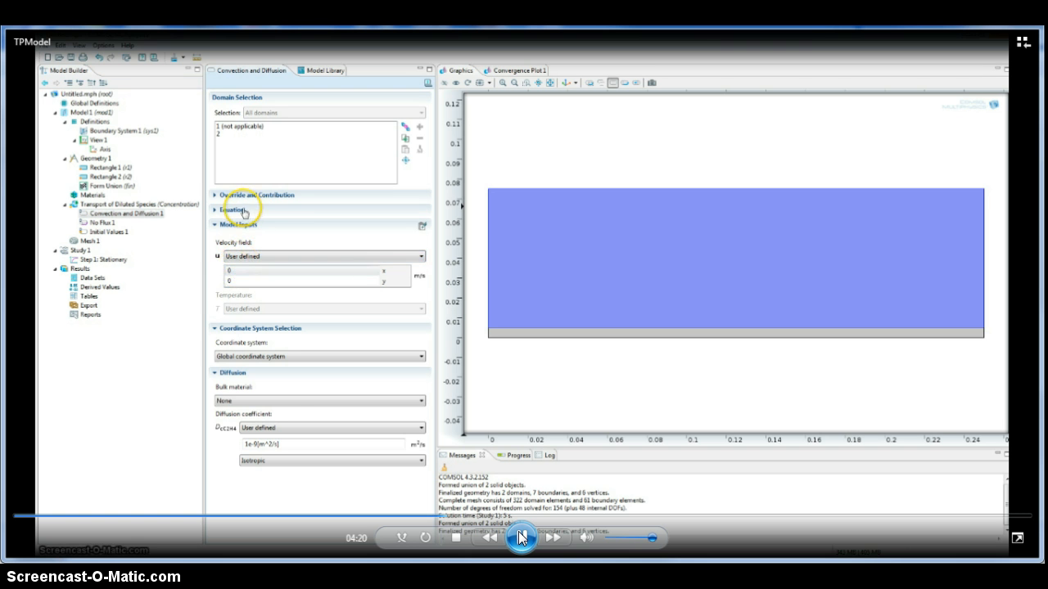
{"action": "left_click", "coordinate": [233, 209]}
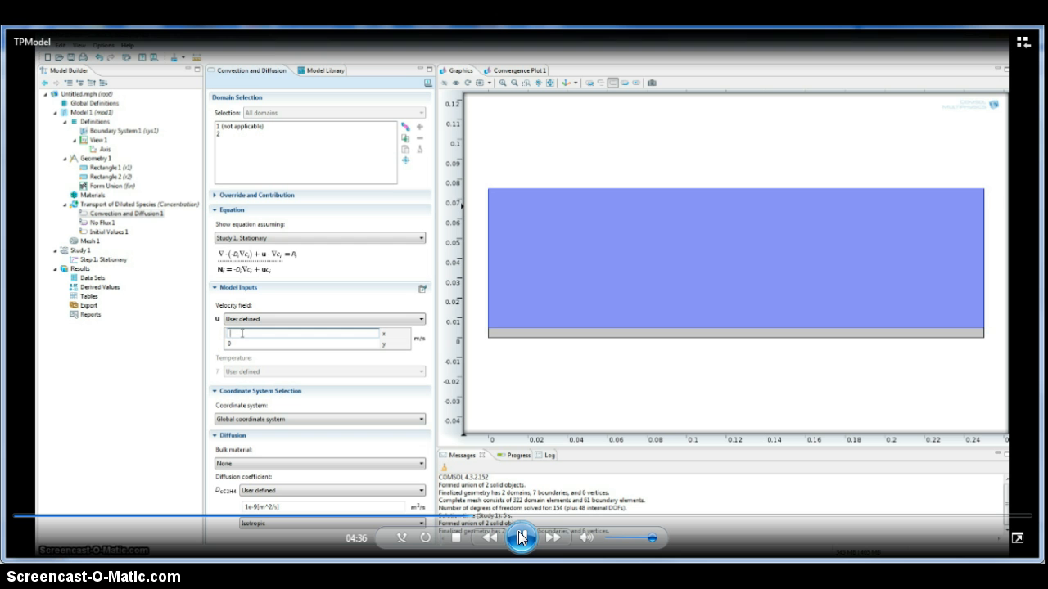
{"action": "type", "text": ".25"}
{"action": "left_click", "coordinate": [323, 506]}
{"action": "type", "text": ".05"}
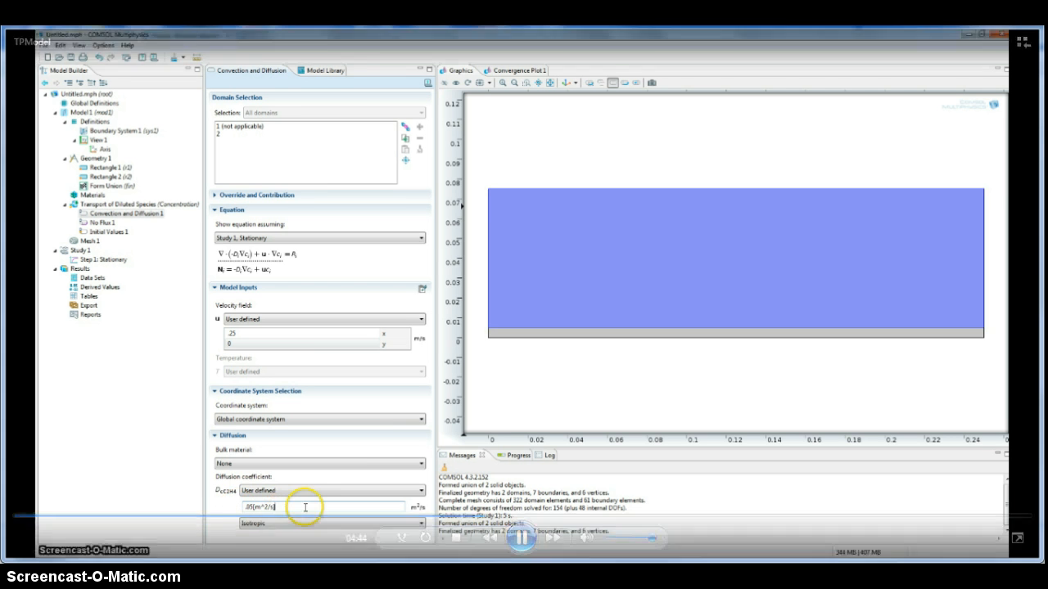
{"action": "left_click", "coordinate": [103, 222]}
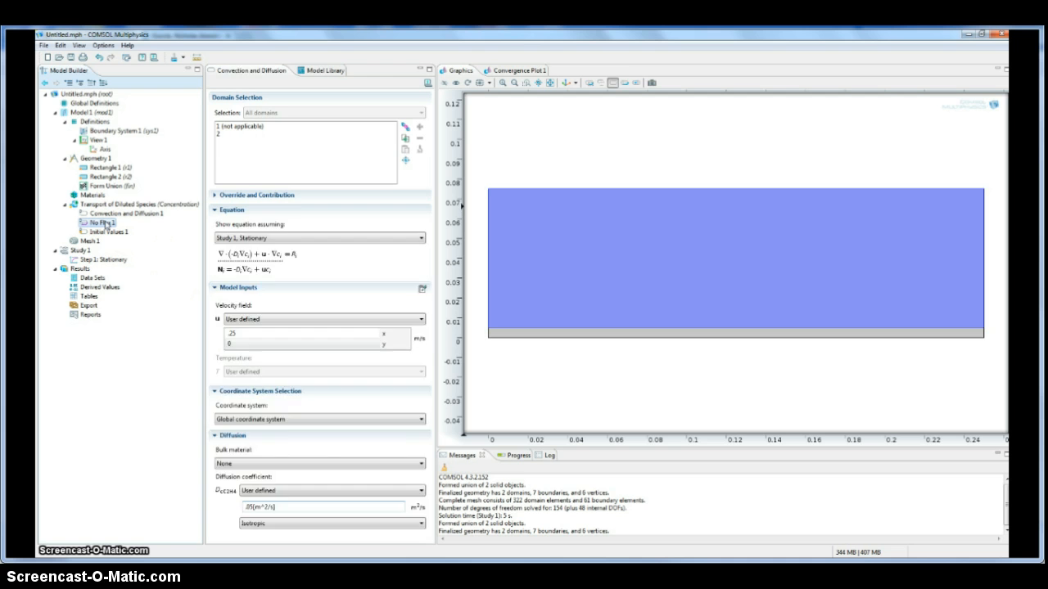
Add a Concentration boundary condition of 25 for the ethylene species on the left inlet edge
{"action": "left_click", "coordinate": [101, 223]}
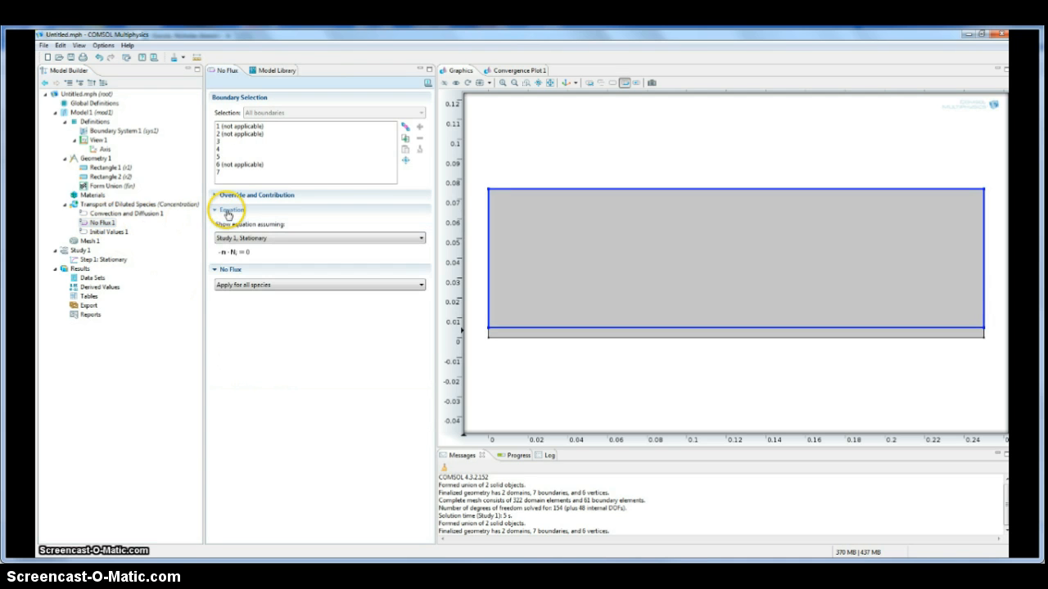
{"action": "right_click", "coordinate": [139, 203]}
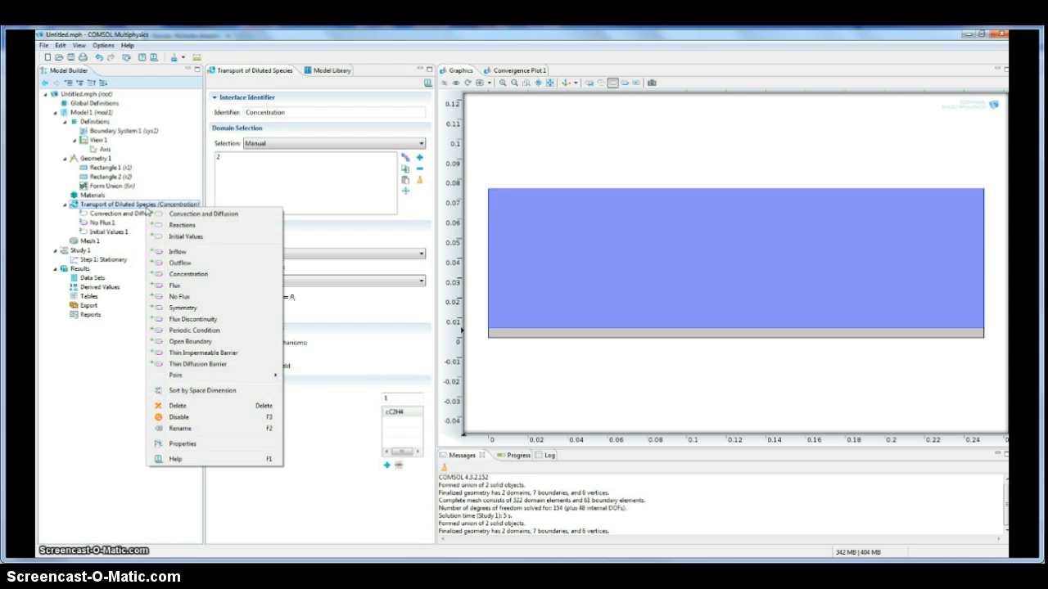
{"action": "mouse_move", "coordinate": [188, 291]}
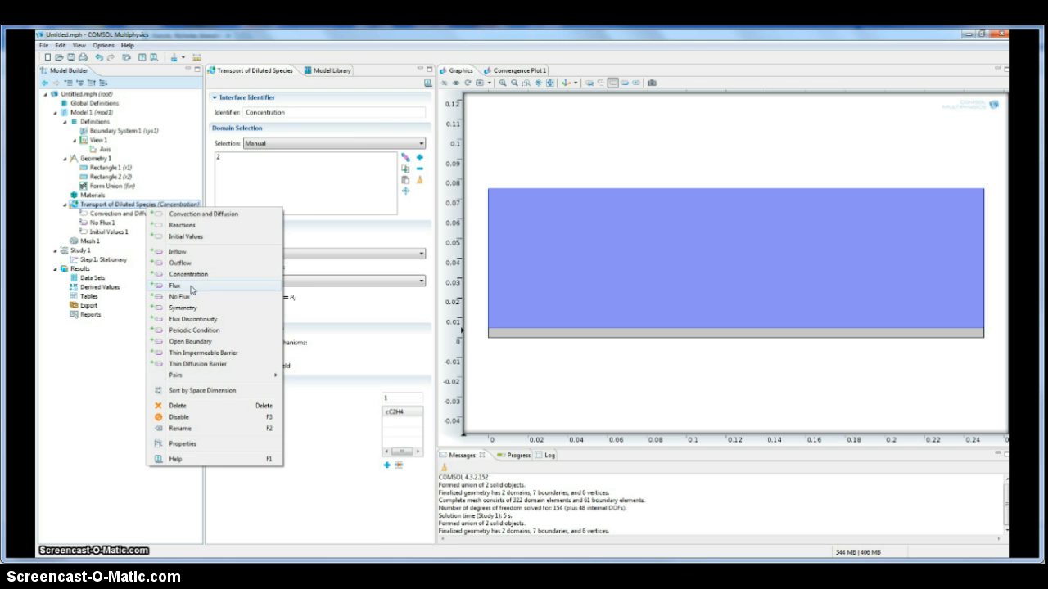
{"action": "left_click", "coordinate": [189, 273]}
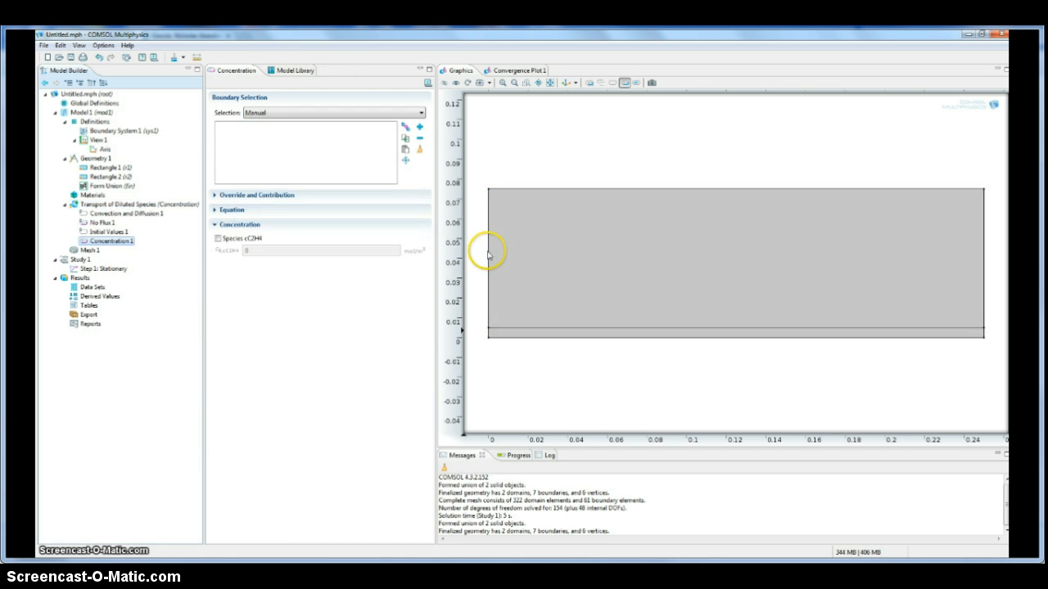
{"action": "left_click", "coordinate": [488, 254]}
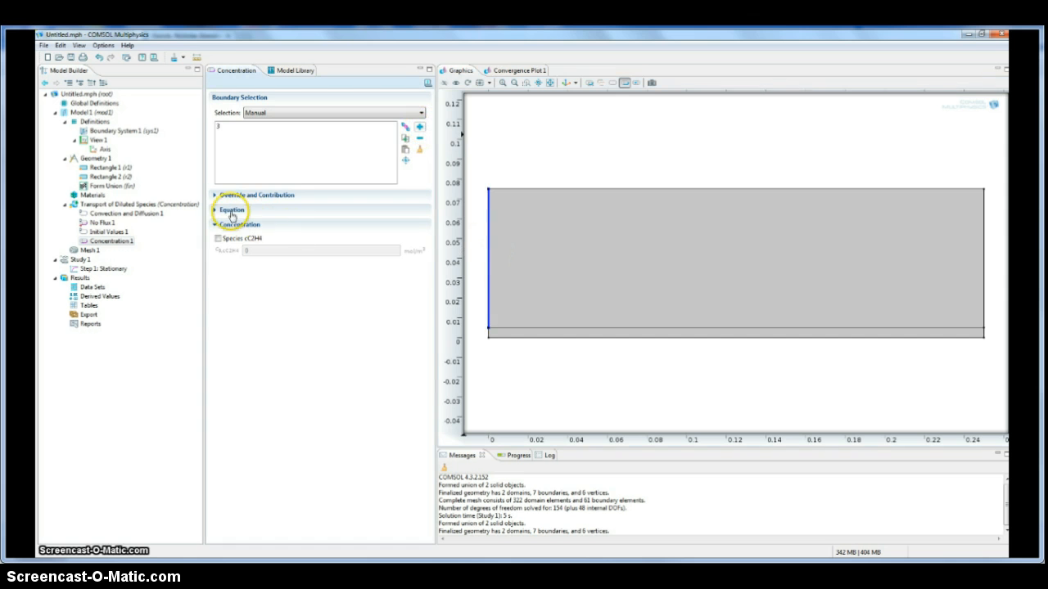
{"action": "left_click", "coordinate": [233, 210]}
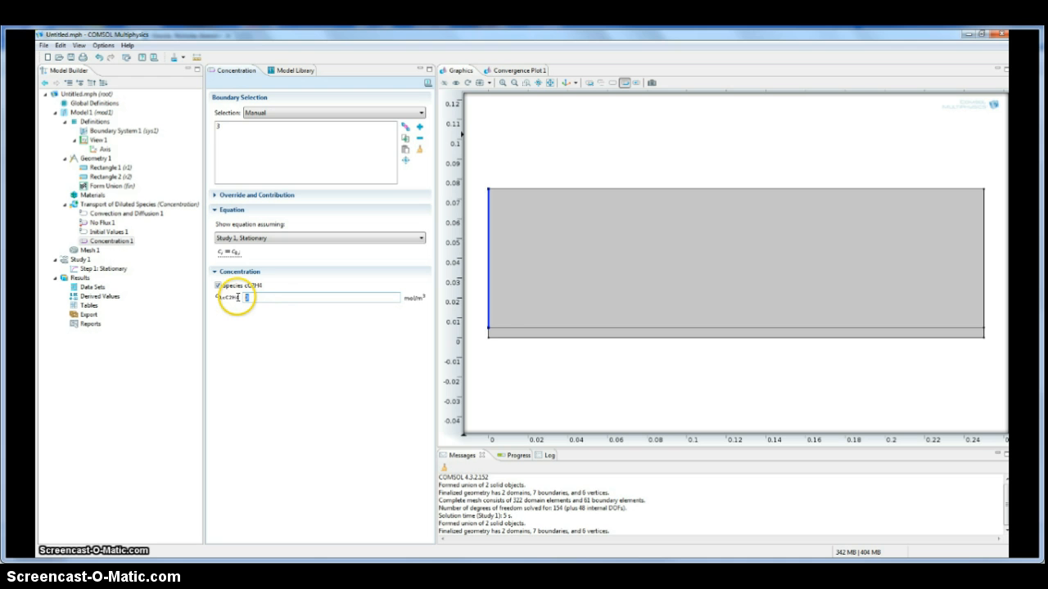
{"action": "type", "text": "25"}
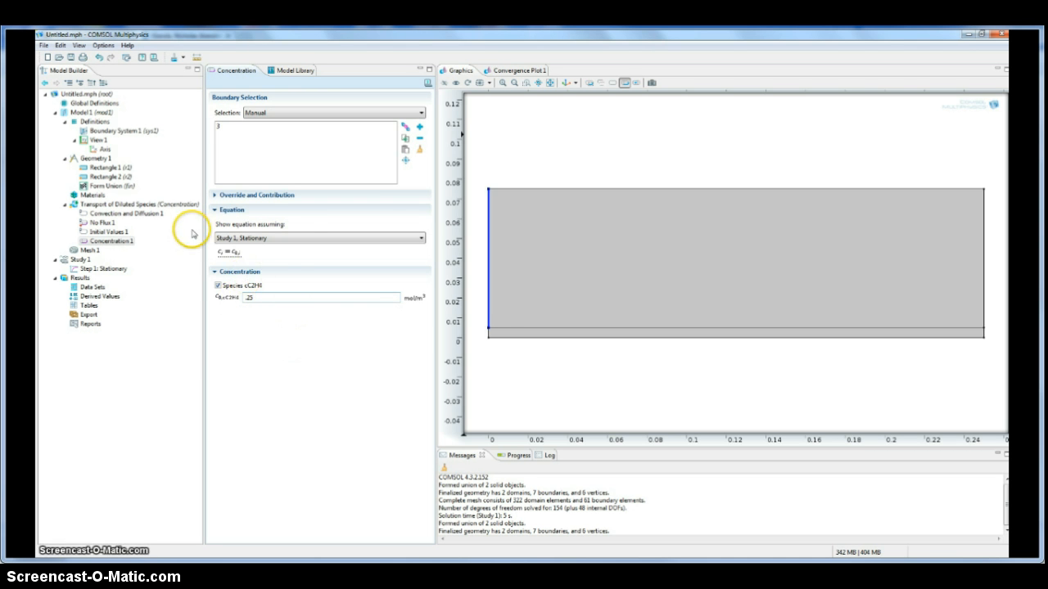
{"action": "right_click", "coordinate": [140, 203]}
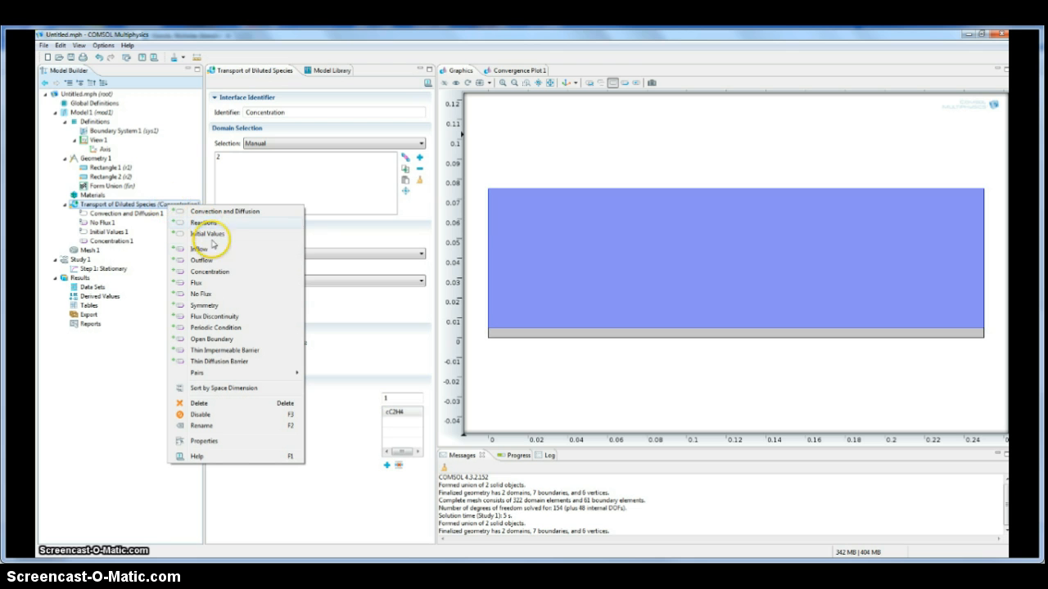
{"action": "mouse_move", "coordinate": [216, 271]}
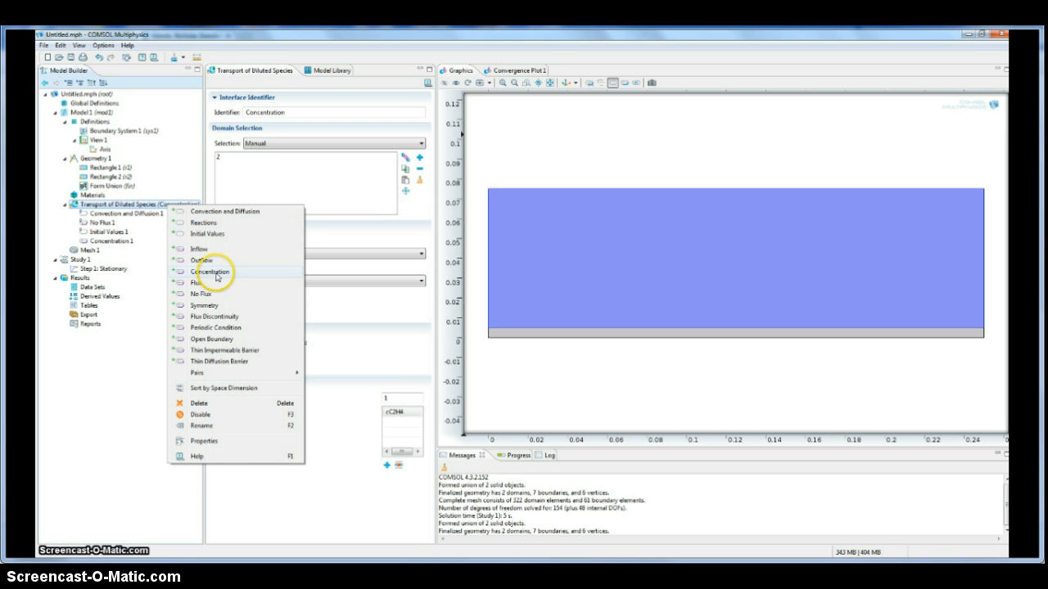
{"action": "mouse_move", "coordinate": [216, 281]}
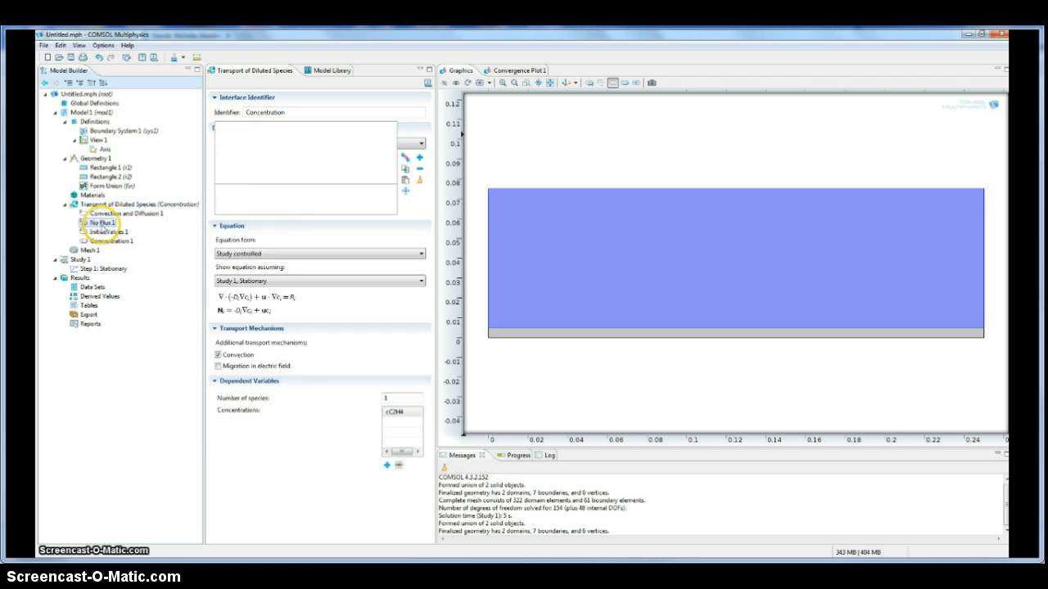
{"action": "left_click", "coordinate": [102, 222]}
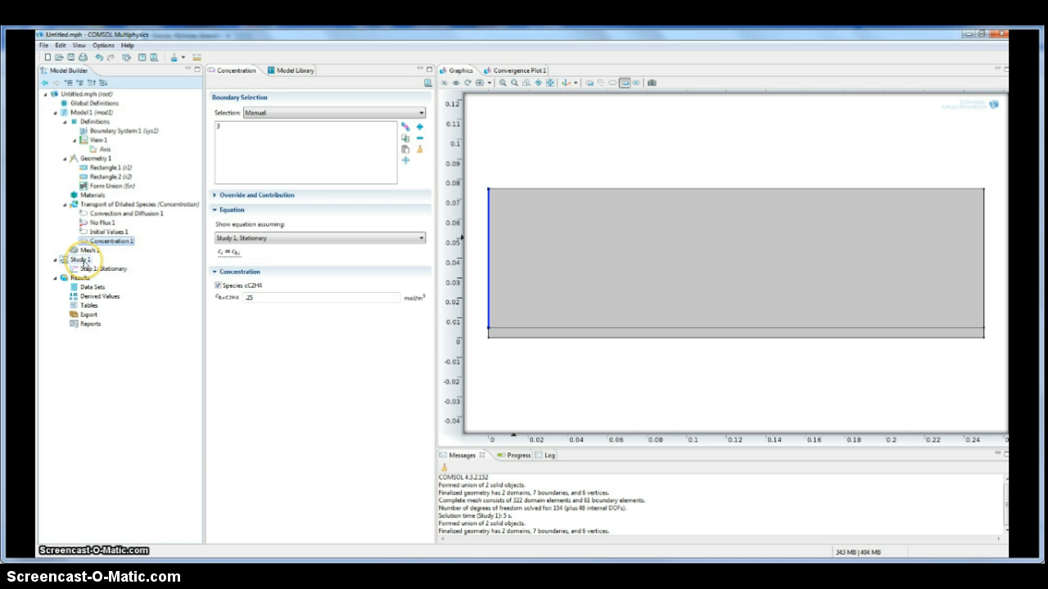
Compute Study 1 to produce the concentration surface plot over the domain
{"action": "right_click", "coordinate": [82, 259]}
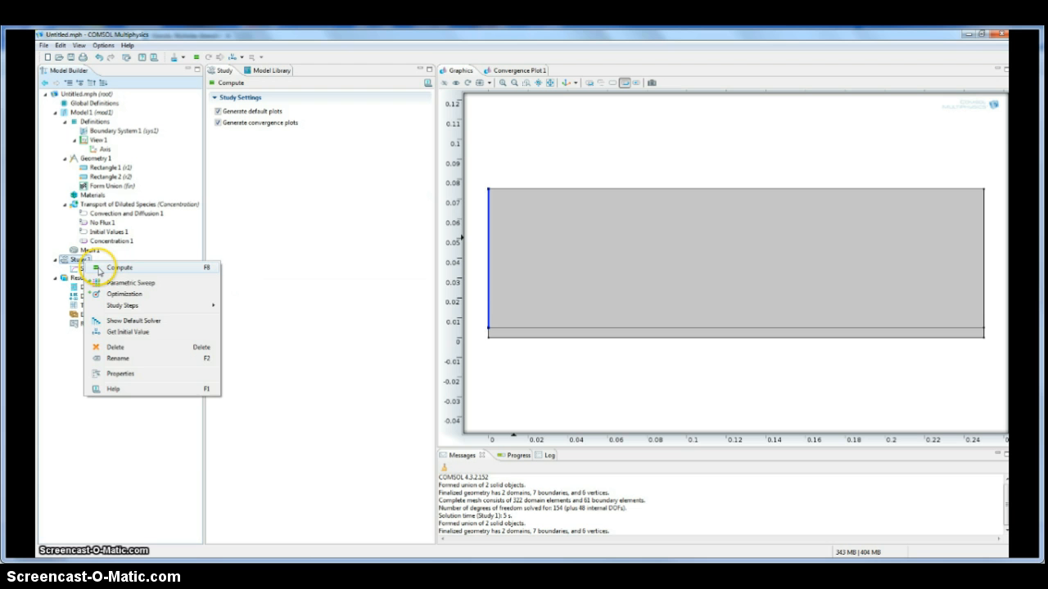
{"action": "left_click", "coordinate": [121, 269]}
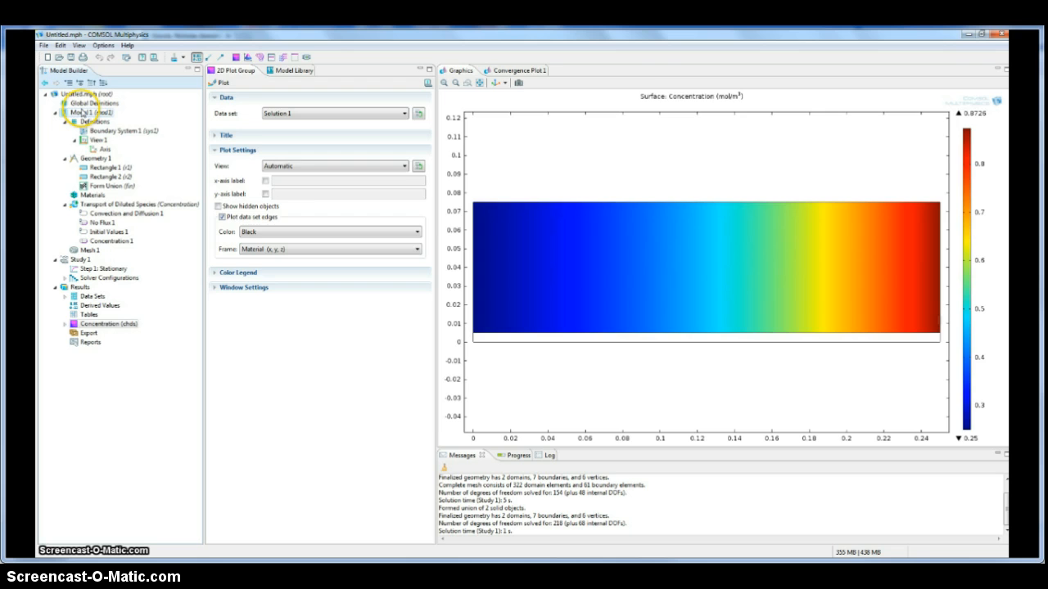
Add a Laminar Flow interface from Fluid Flow > Single-Phase Flow with a Stationary study
{"action": "left_click", "coordinate": [90, 112]}
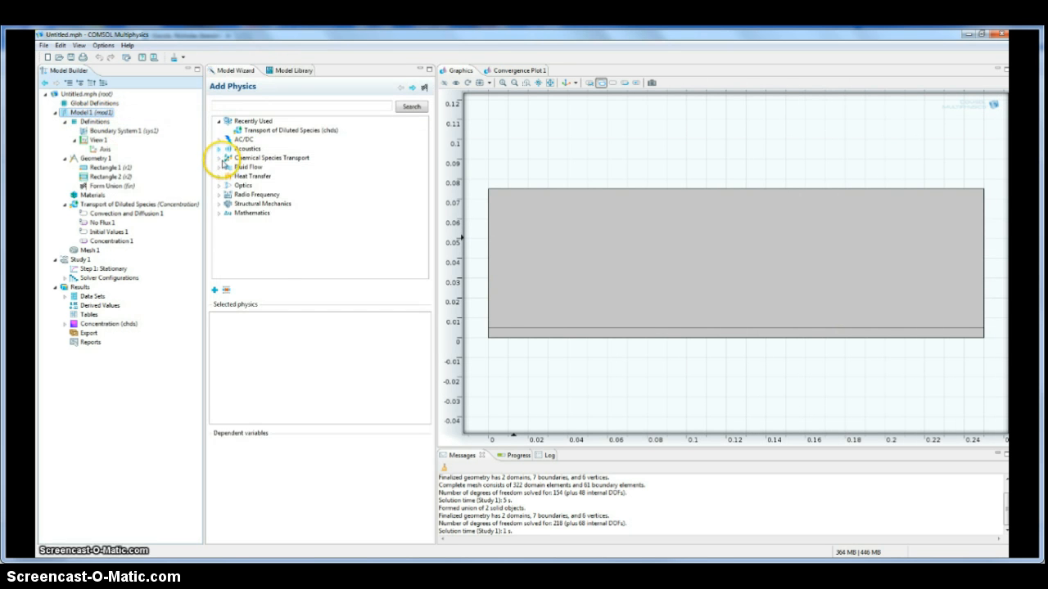
{"action": "left_click", "coordinate": [220, 167]}
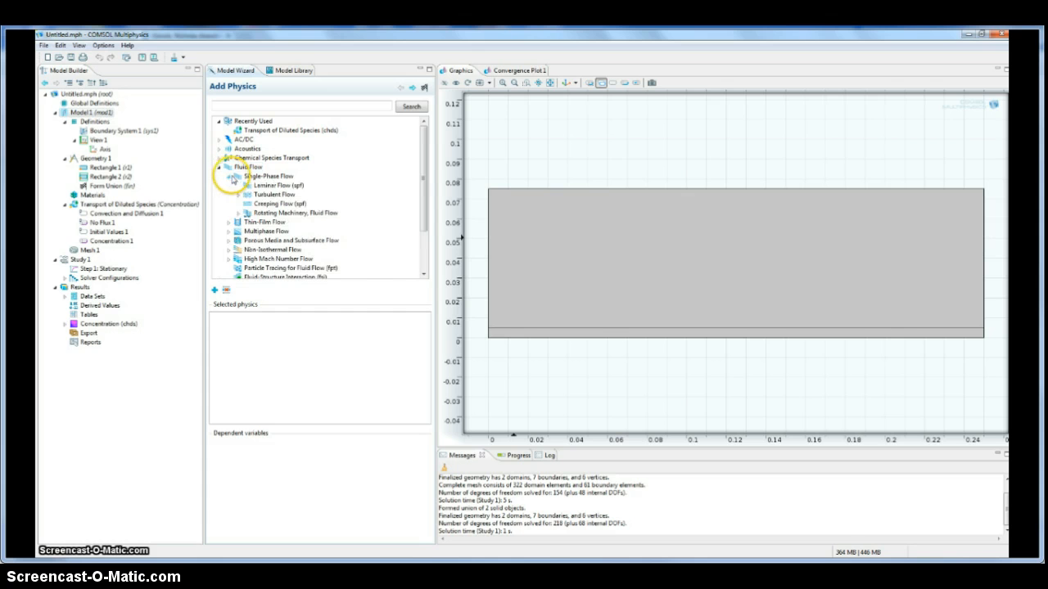
{"action": "left_click", "coordinate": [276, 185]}
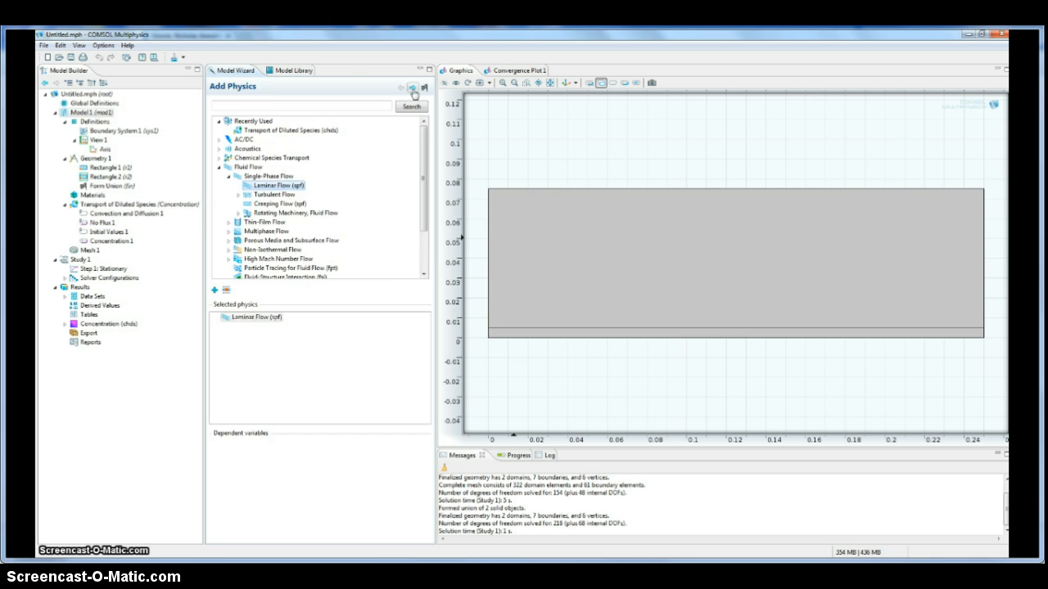
{"action": "left_click", "coordinate": [412, 88]}
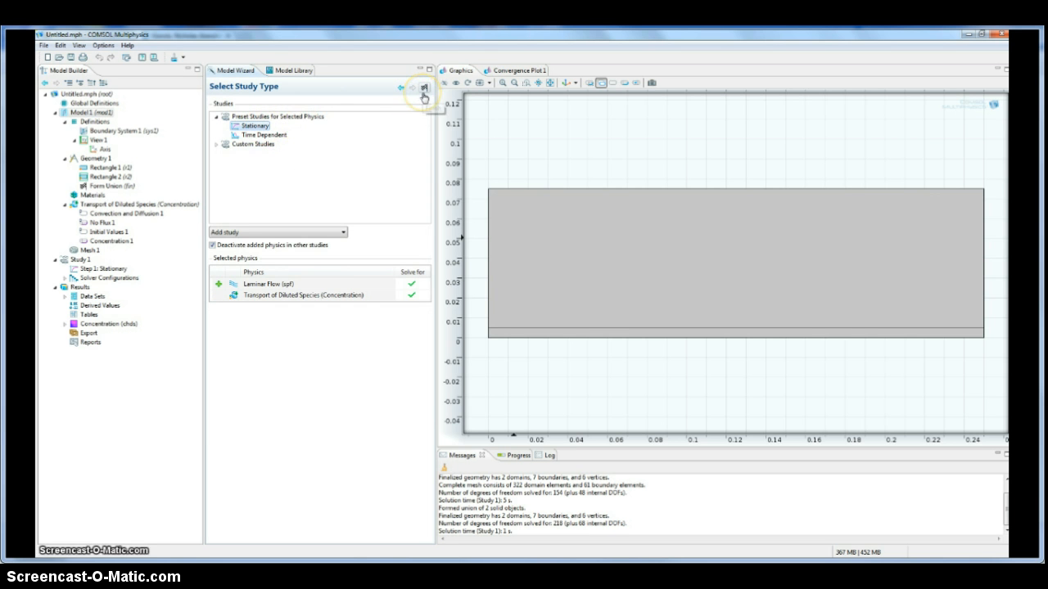
{"action": "left_click", "coordinate": [424, 88]}
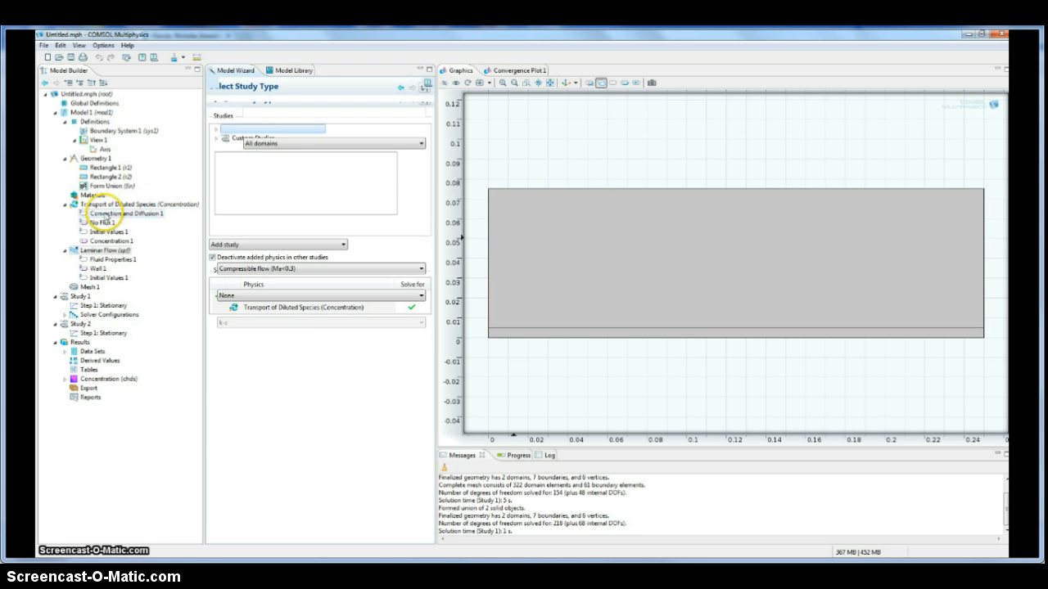
Limit Laminar Flow to the upper fluid domain by hand, excluding the thin plate strip
{"action": "left_click", "coordinate": [105, 251]}
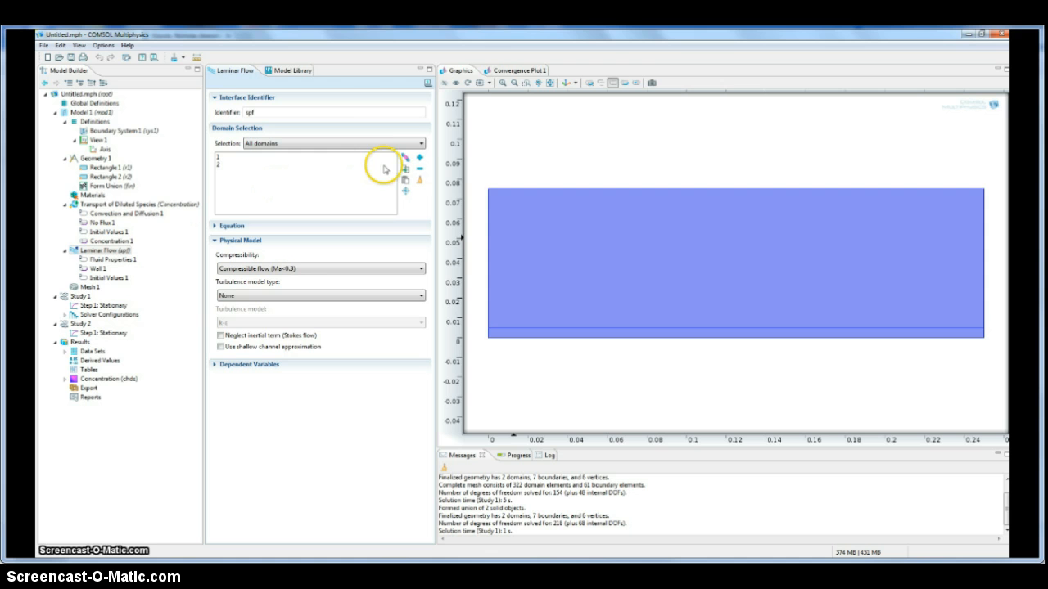
{"action": "left_click", "coordinate": [419, 169]}
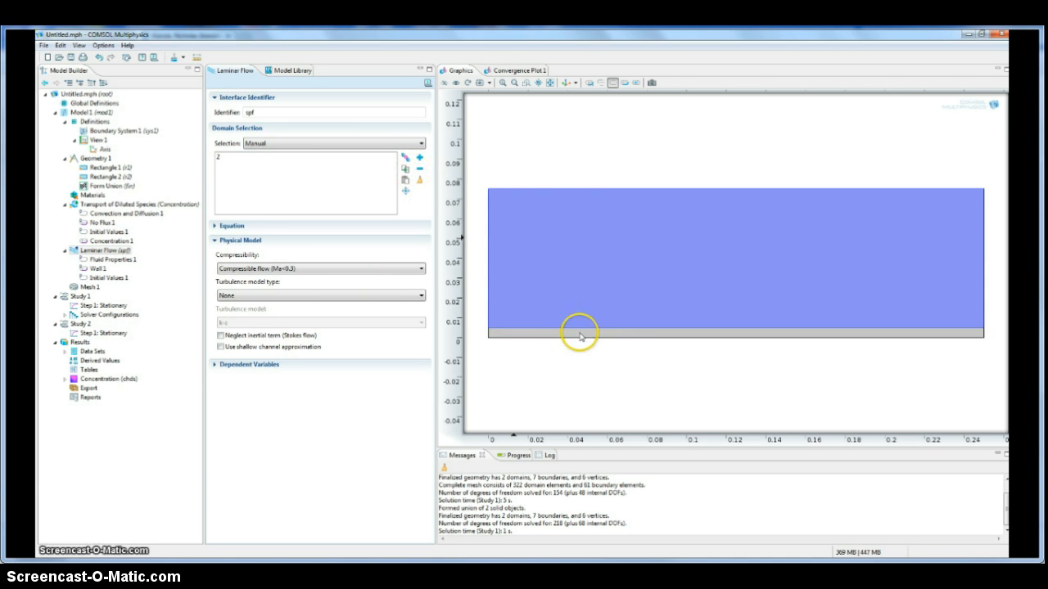
{"action": "left_click", "coordinate": [233, 226]}
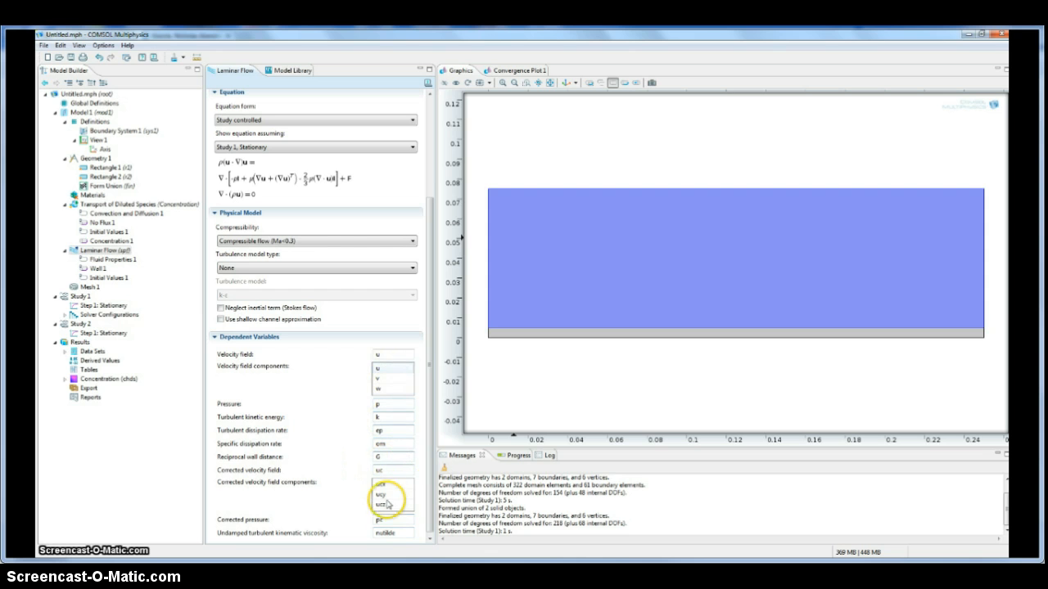
{"action": "mouse_move", "coordinate": [330, 419]}
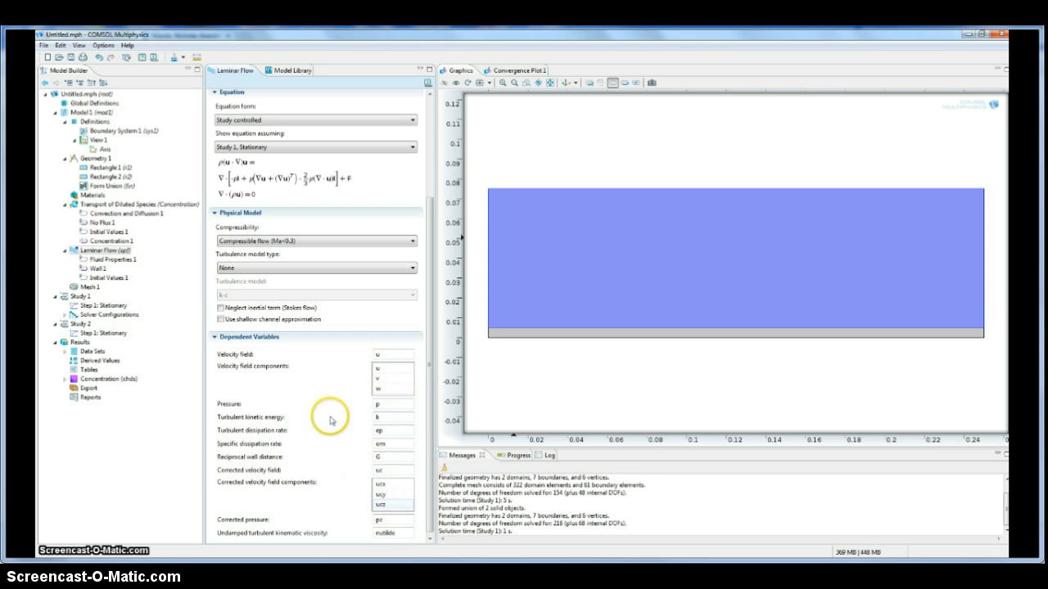
{"action": "left_click", "coordinate": [115, 259]}
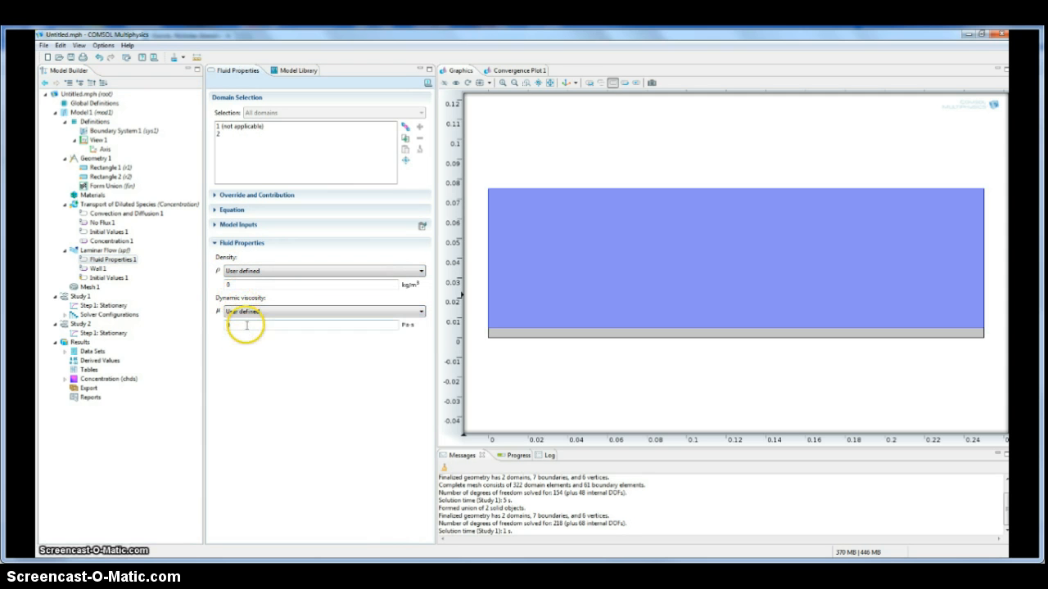
Enter user-defined fluid properties, then review the wall boundary and zero initial values of Laminar Flow
{"action": "type", "text": ".000005"}
{"action": "left_click", "coordinate": [311, 283]}
{"action": "type", "text": "1"}
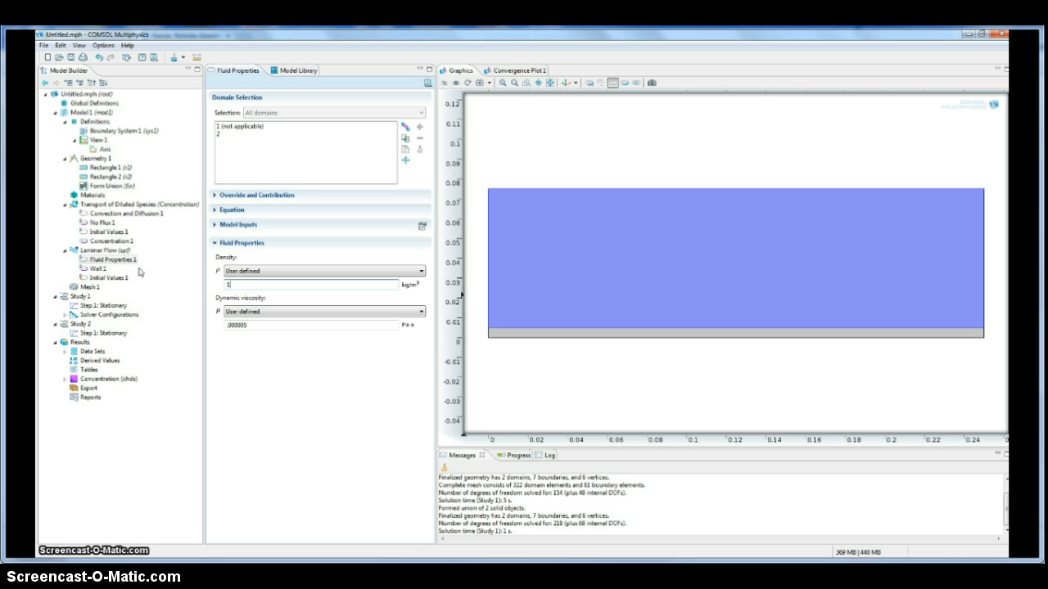
{"action": "mouse_move", "coordinate": [163, 270]}
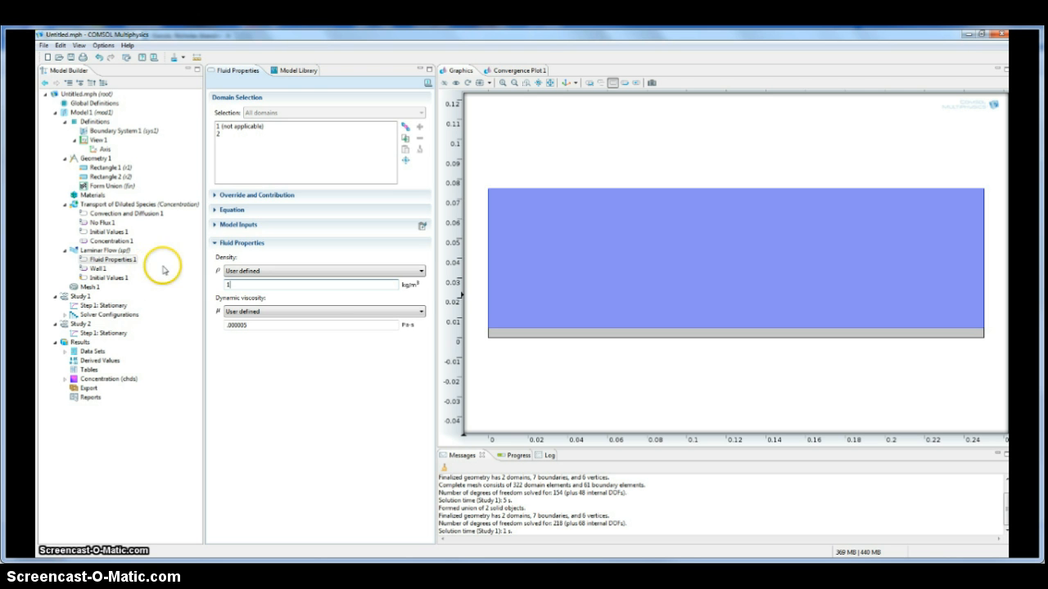
{"action": "left_click", "coordinate": [232, 195]}
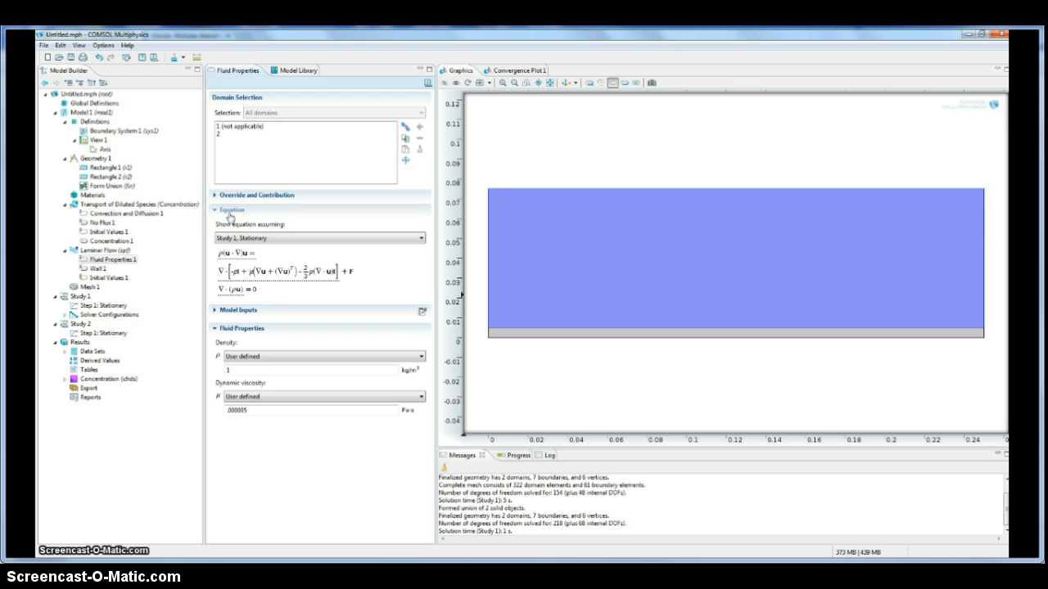
{"action": "left_click", "coordinate": [99, 268]}
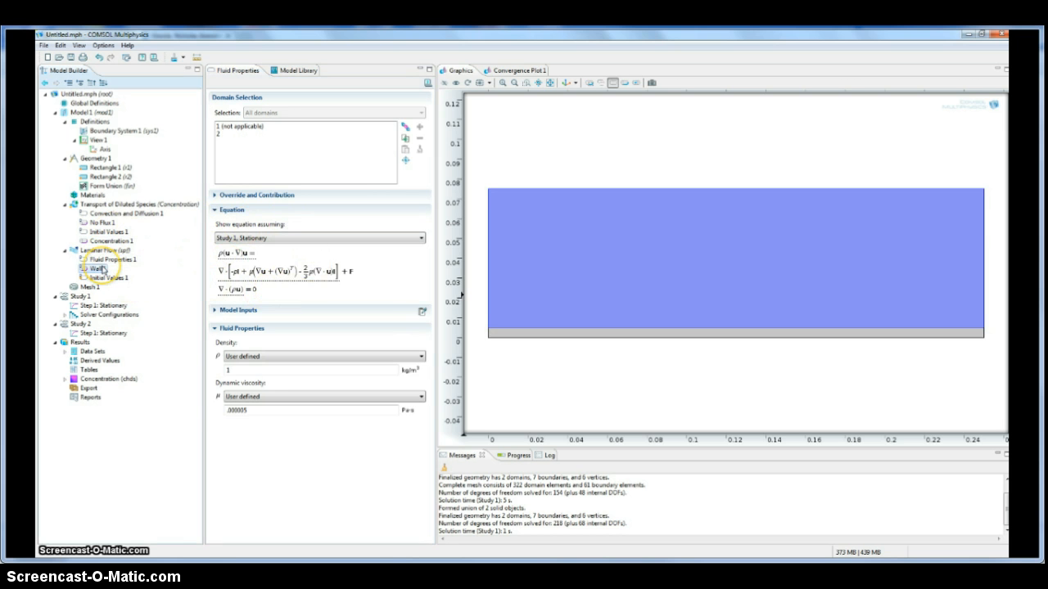
{"action": "left_click", "coordinate": [98, 269]}
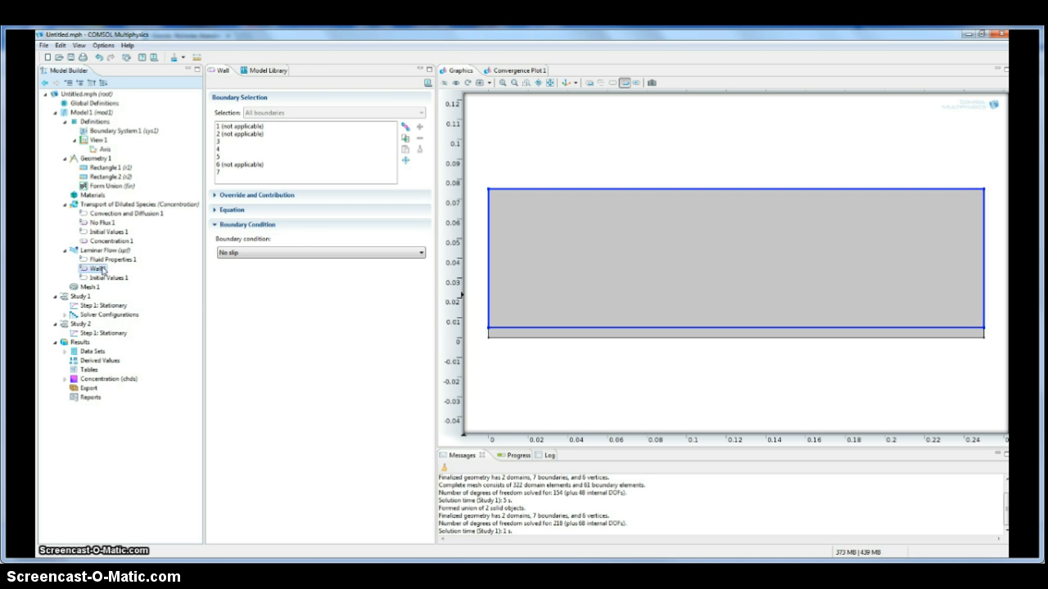
{"action": "left_click", "coordinate": [108, 279]}
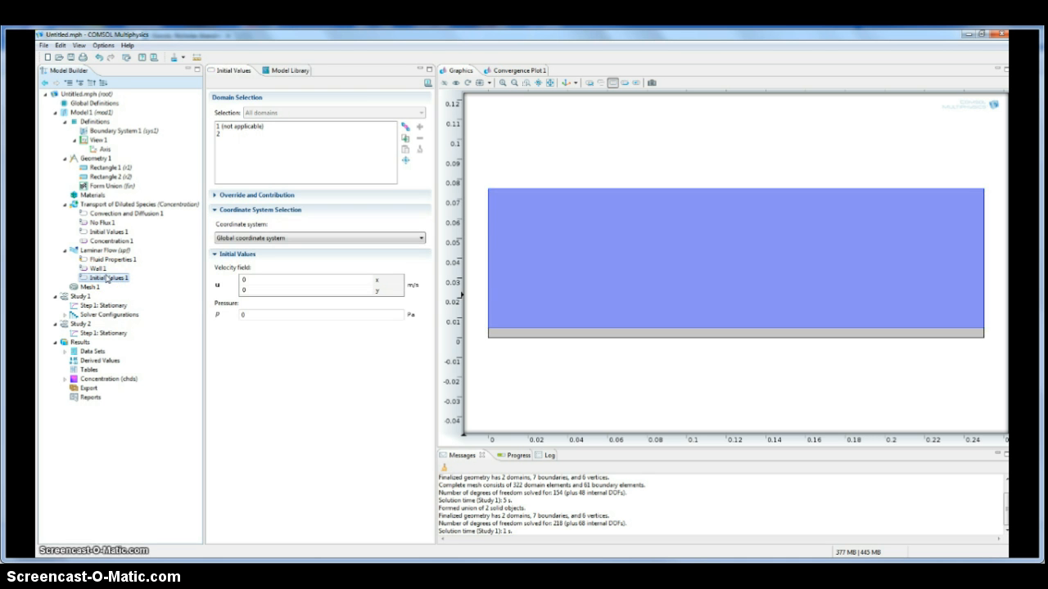
Add an Inlet on the left edge with normal inflow velocity .25 m/s
{"action": "right_click", "coordinate": [100, 249]}
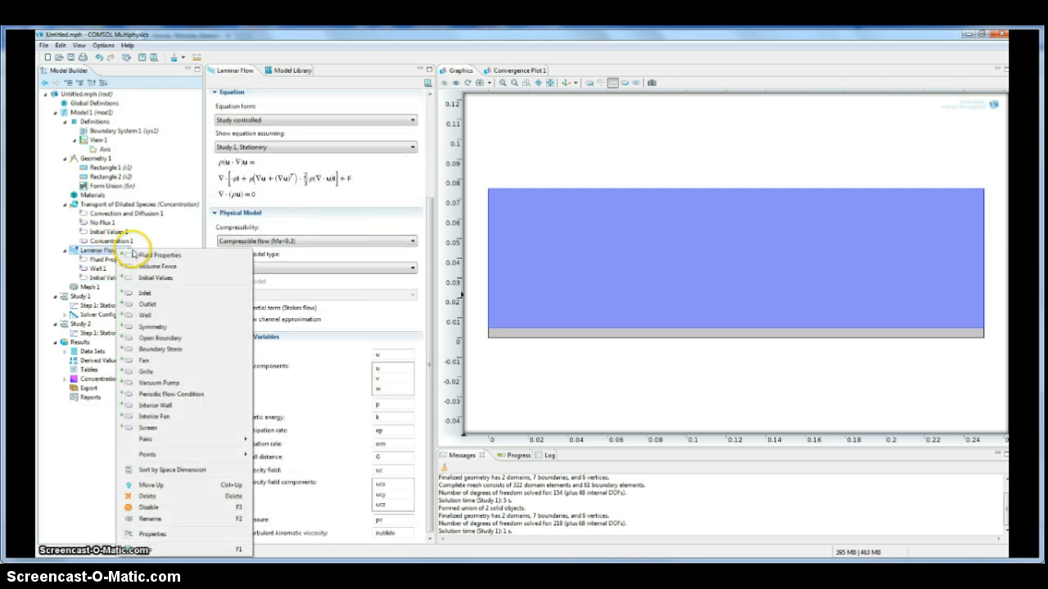
{"action": "left_click", "coordinate": [148, 293]}
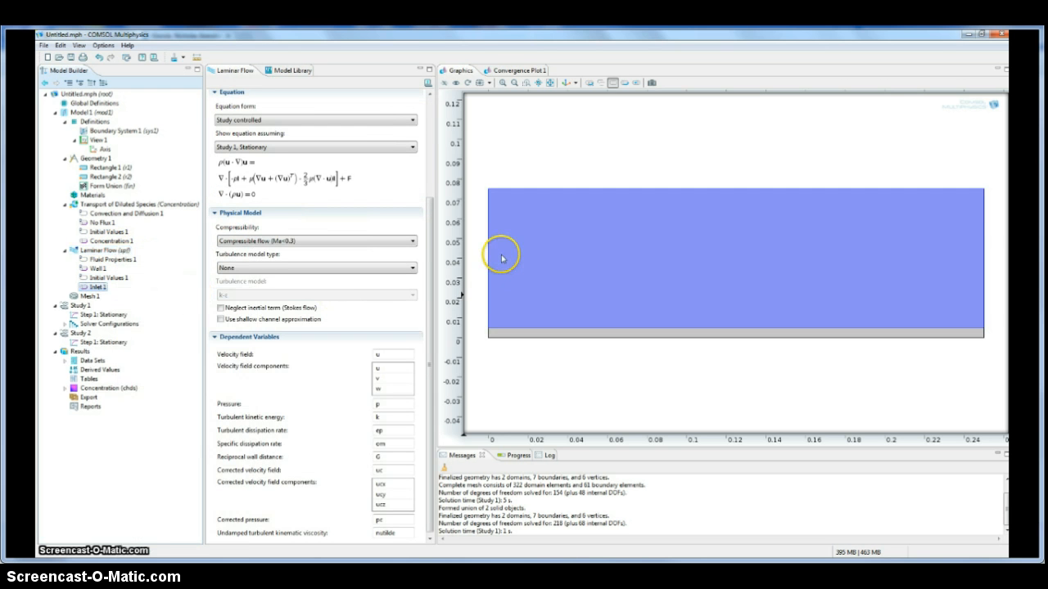
{"action": "left_click", "coordinate": [105, 288]}
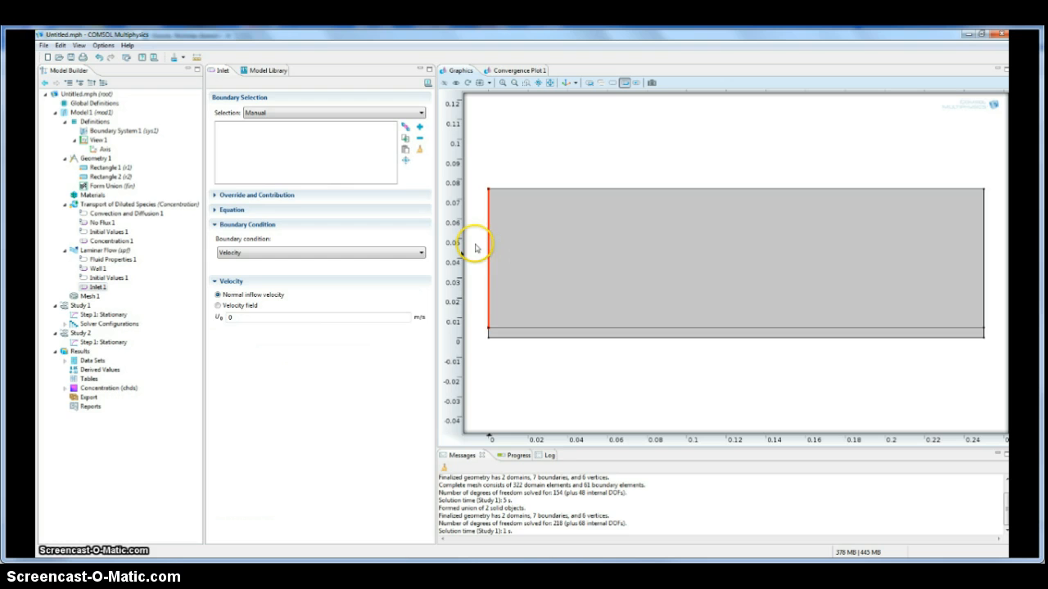
{"action": "left_click", "coordinate": [485, 259]}
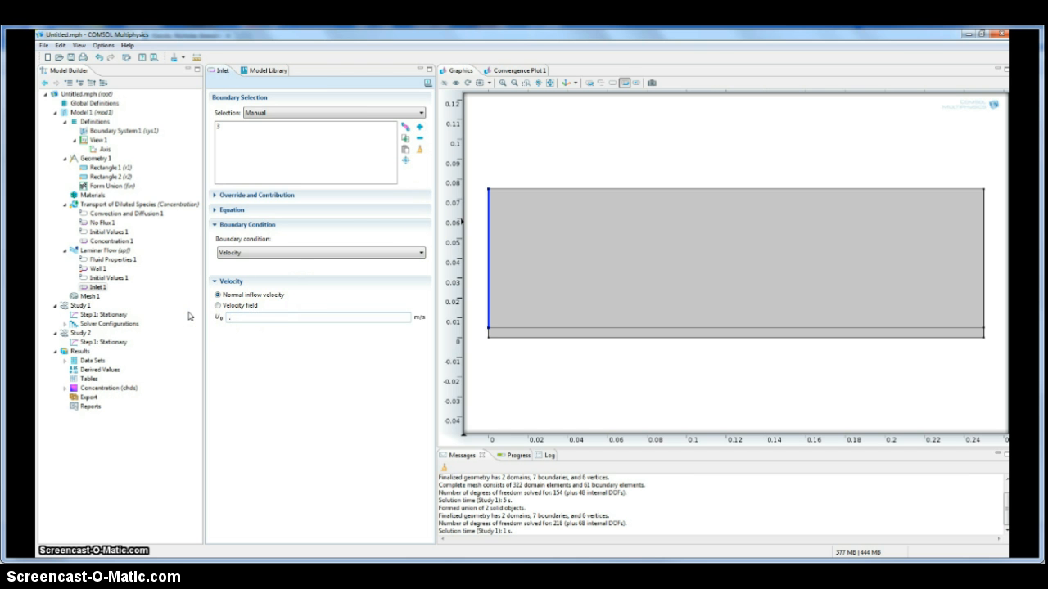
{"action": "type", "text": ".25"}
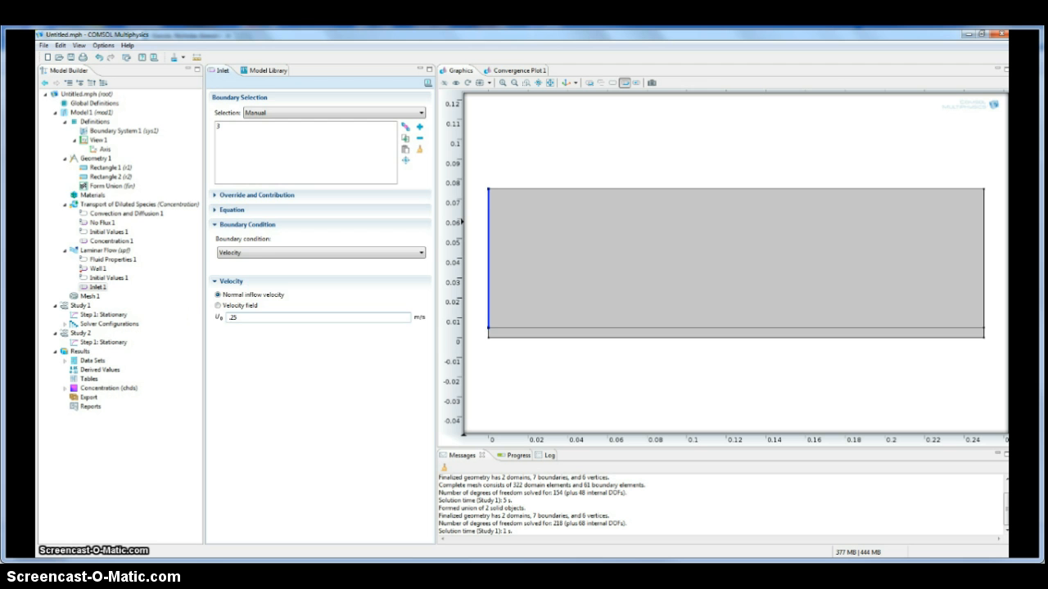
Add a zero-pressure Outlet on the right edge and select Study 2's stationary step
{"action": "left_click", "coordinate": [233, 210]}
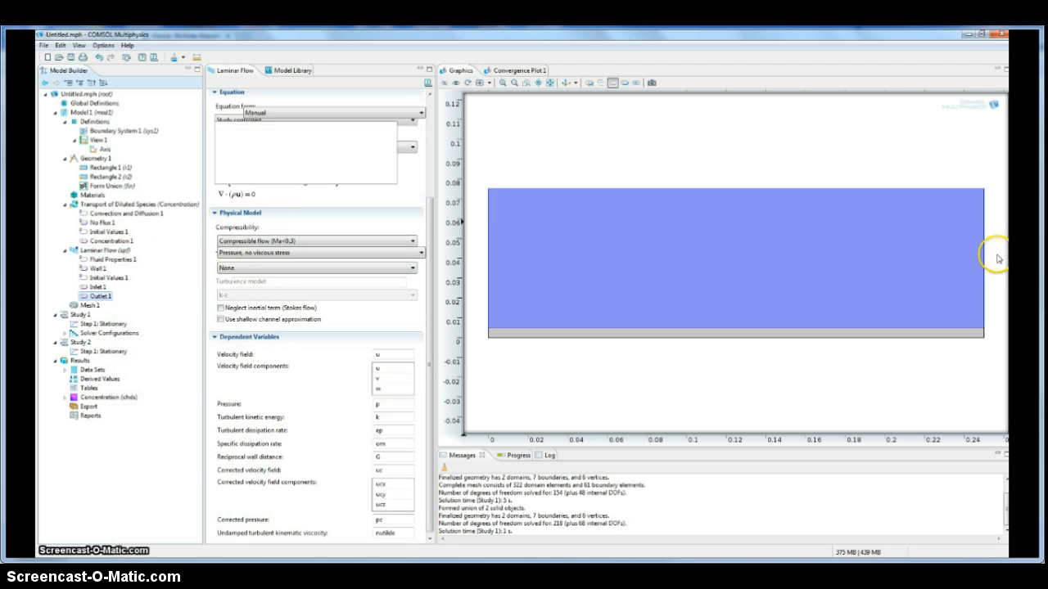
{"action": "left_click", "coordinate": [101, 295]}
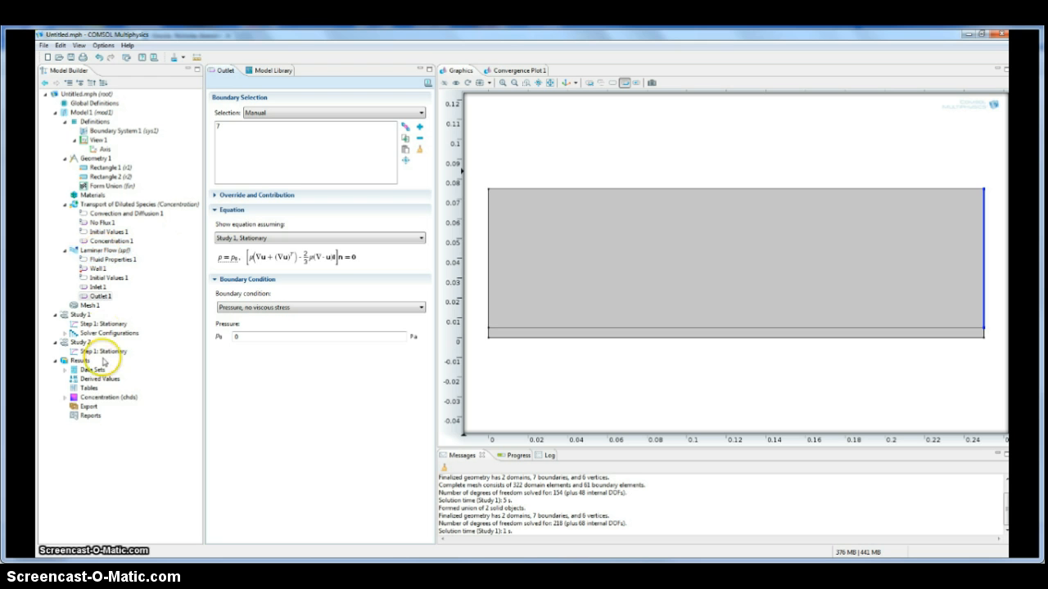
{"action": "left_click", "coordinate": [106, 350]}
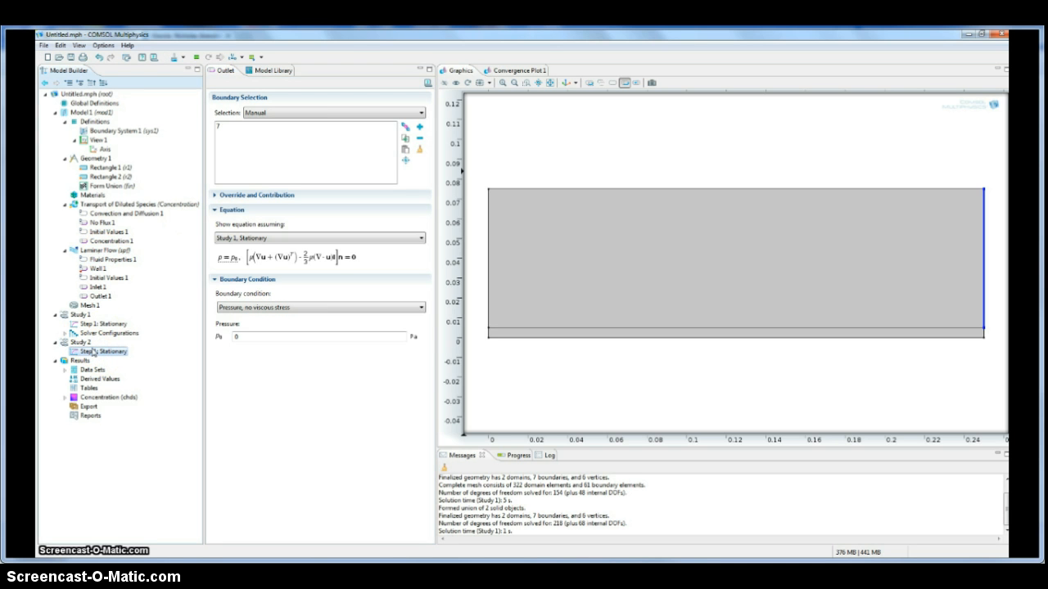
Enable convergence plots, compute Study 2 and show the velocity magnitude surface plot
{"action": "left_click", "coordinate": [104, 324]}
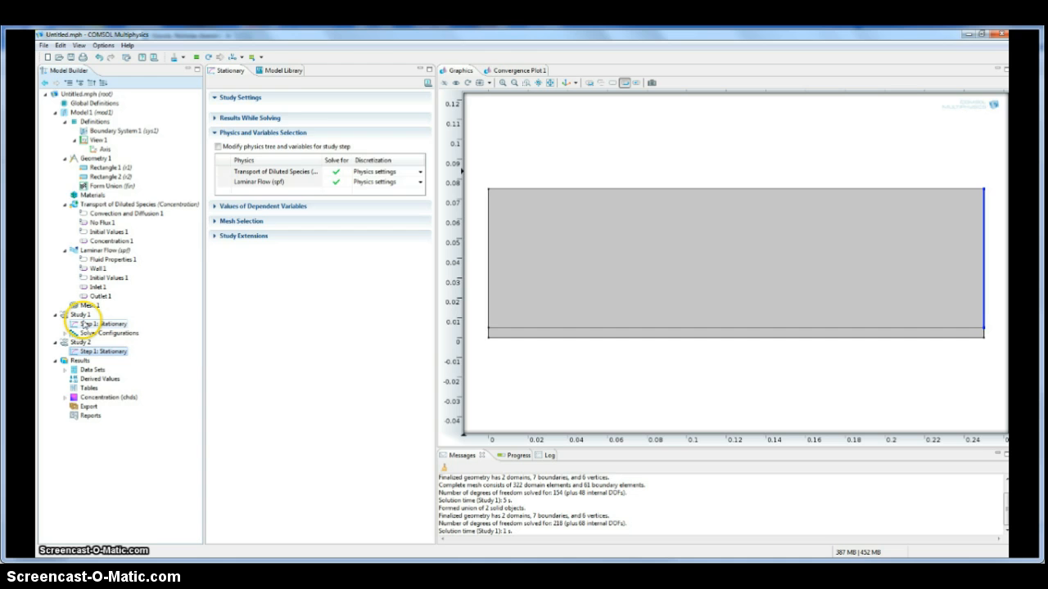
{"action": "left_click", "coordinate": [82, 314]}
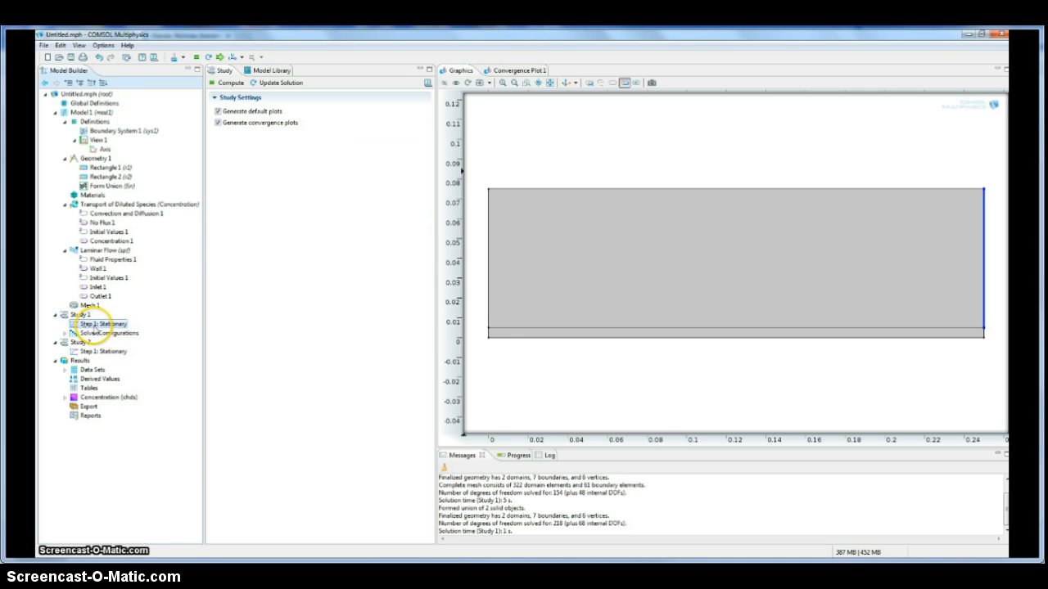
{"action": "left_click", "coordinate": [101, 324]}
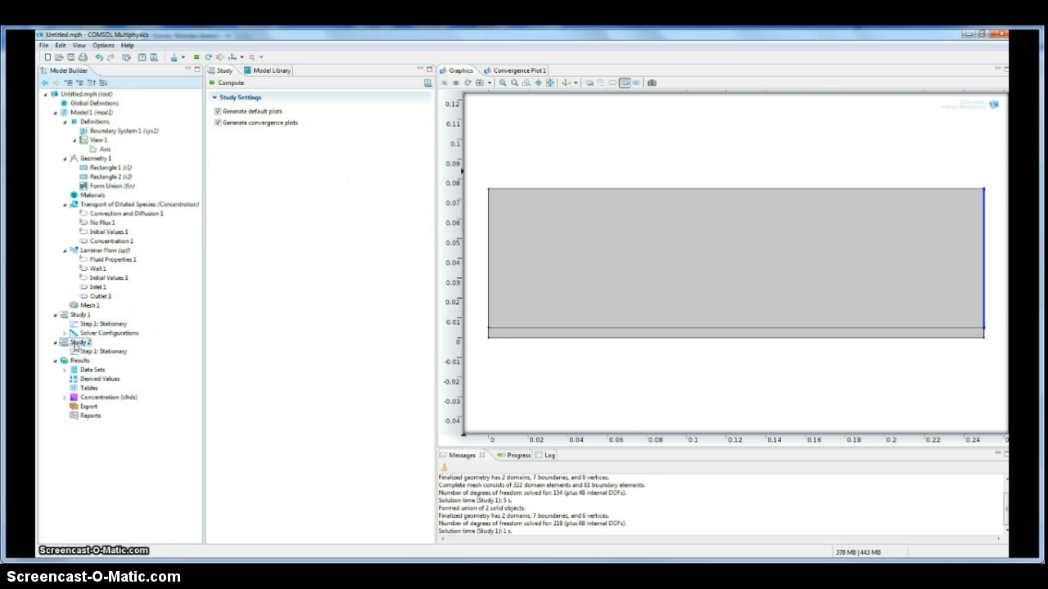
{"action": "right_click", "coordinate": [80, 343]}
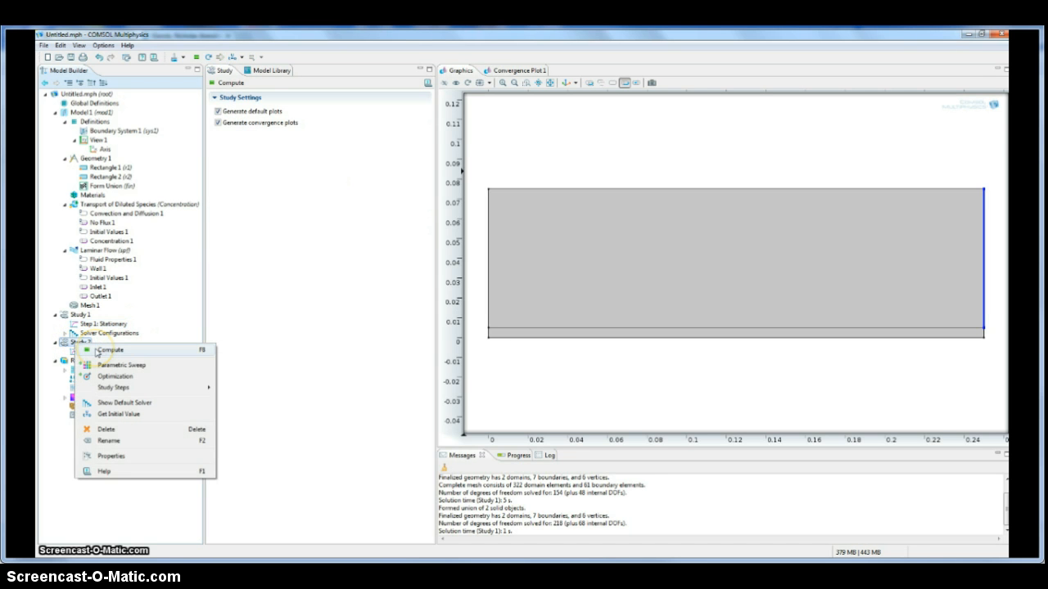
{"action": "left_click", "coordinate": [112, 350]}
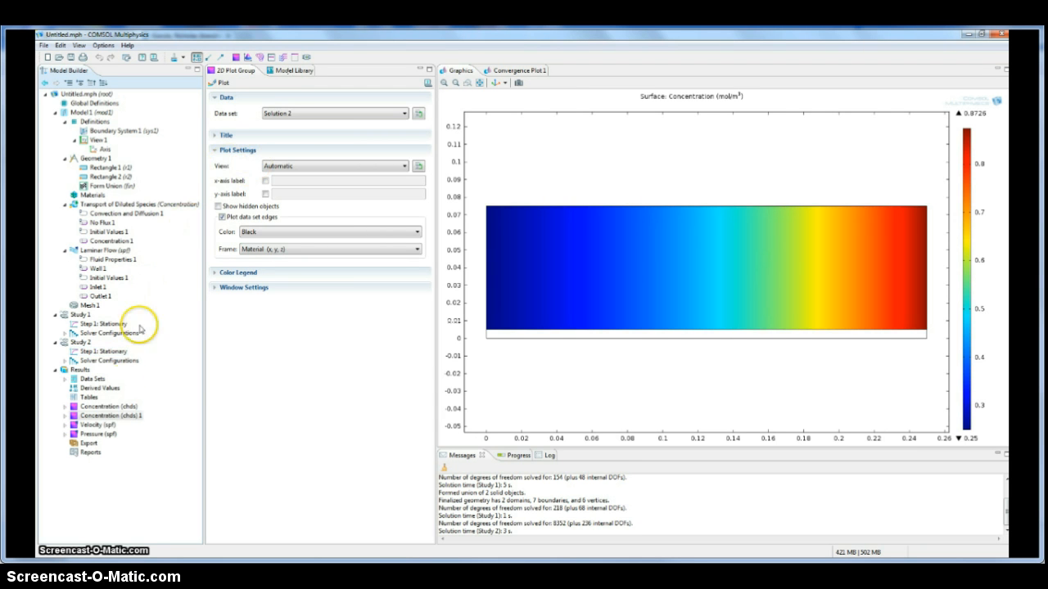
{"action": "left_click", "coordinate": [98, 425]}
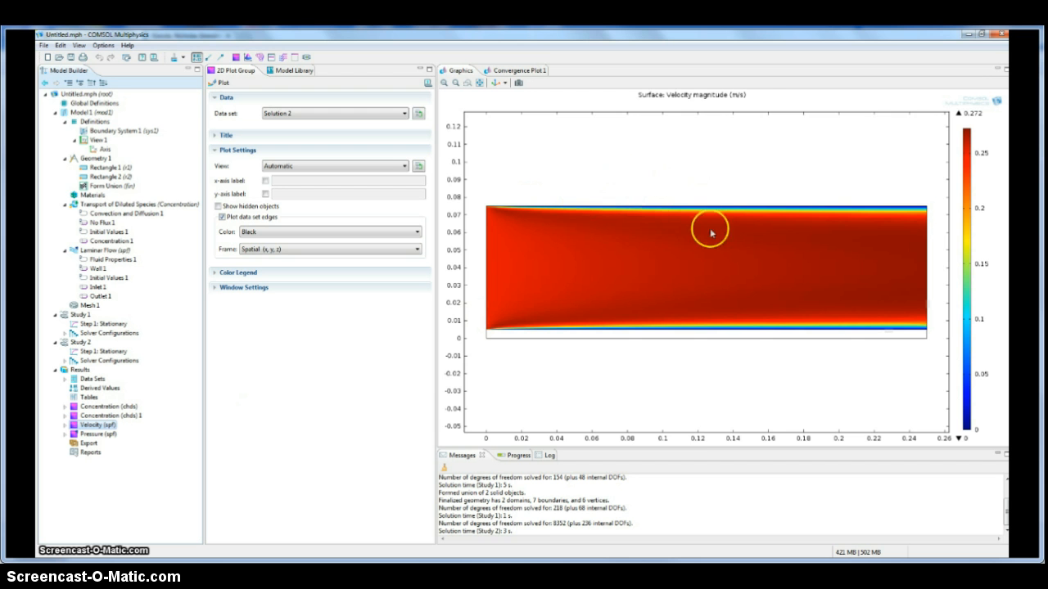
{"action": "mouse_move", "coordinate": [658, 212]}
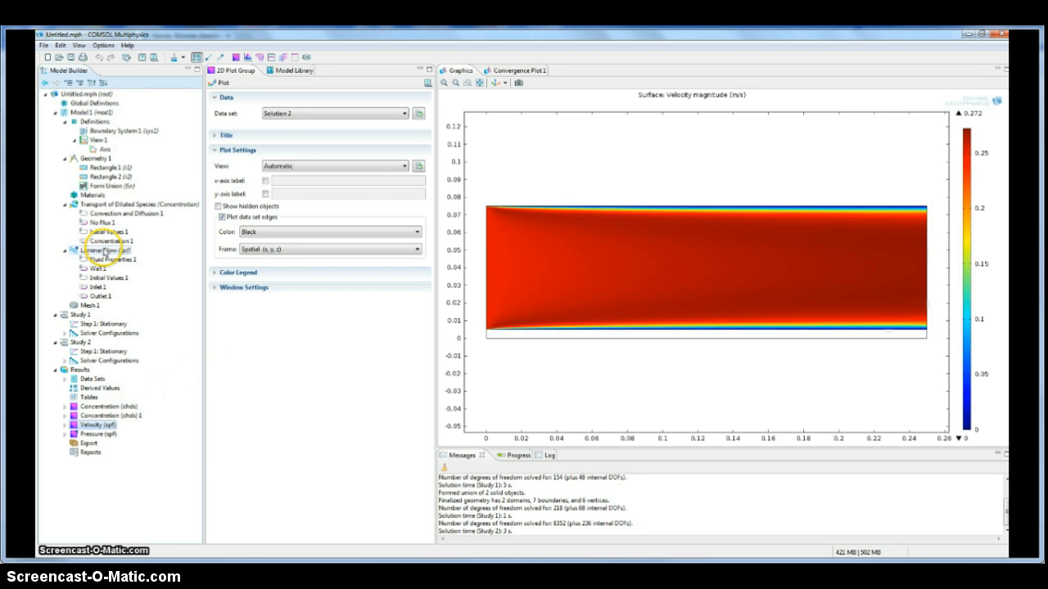
Add a Laminar Flow open boundary with zero normal stress on the top edge (boundary 3)
{"action": "left_click", "coordinate": [100, 248]}
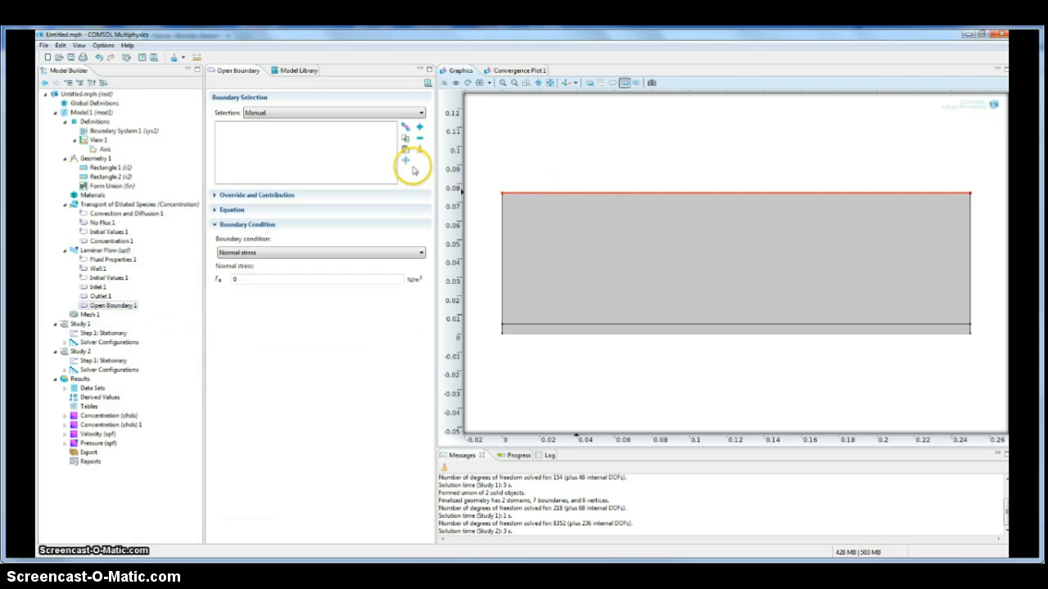
{"action": "left_click", "coordinate": [543, 193]}
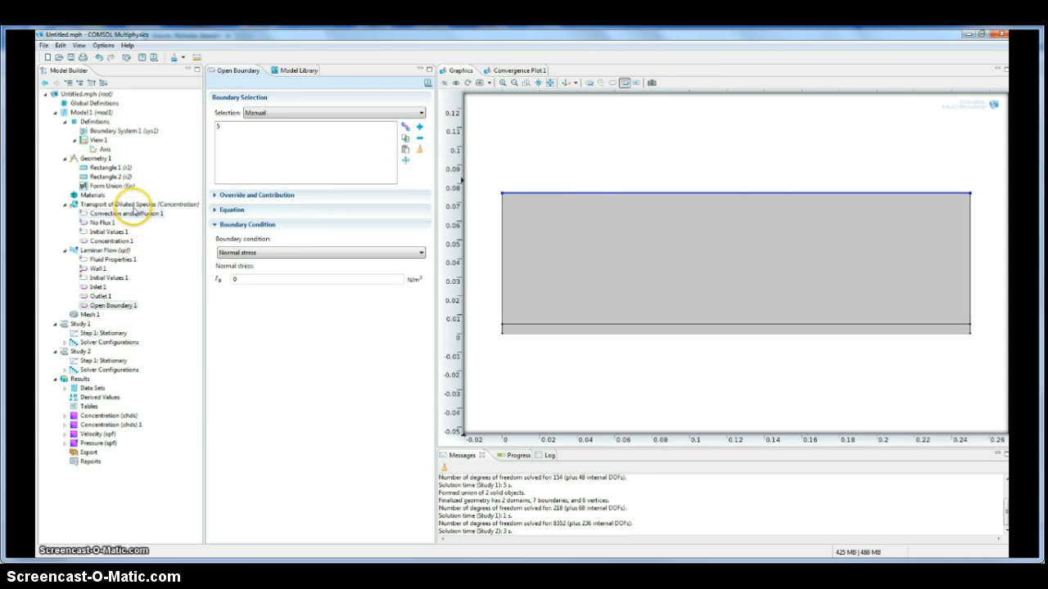
Add a Transport of Diluted Species open boundary on boundary 3 with exterior concentration c0 = 0
{"action": "right_click", "coordinate": [144, 205]}
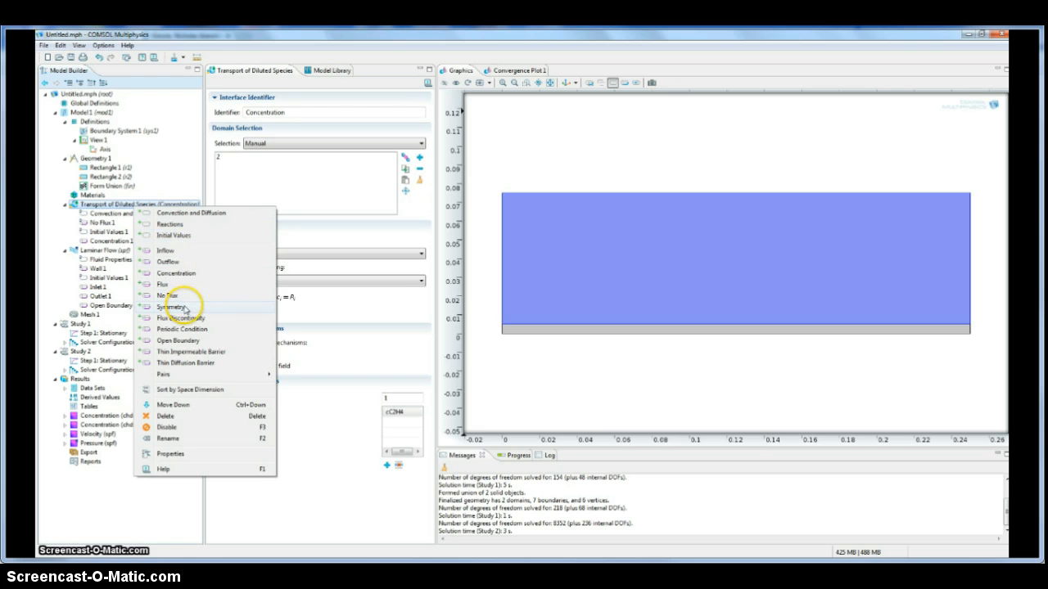
{"action": "left_click", "coordinate": [177, 341]}
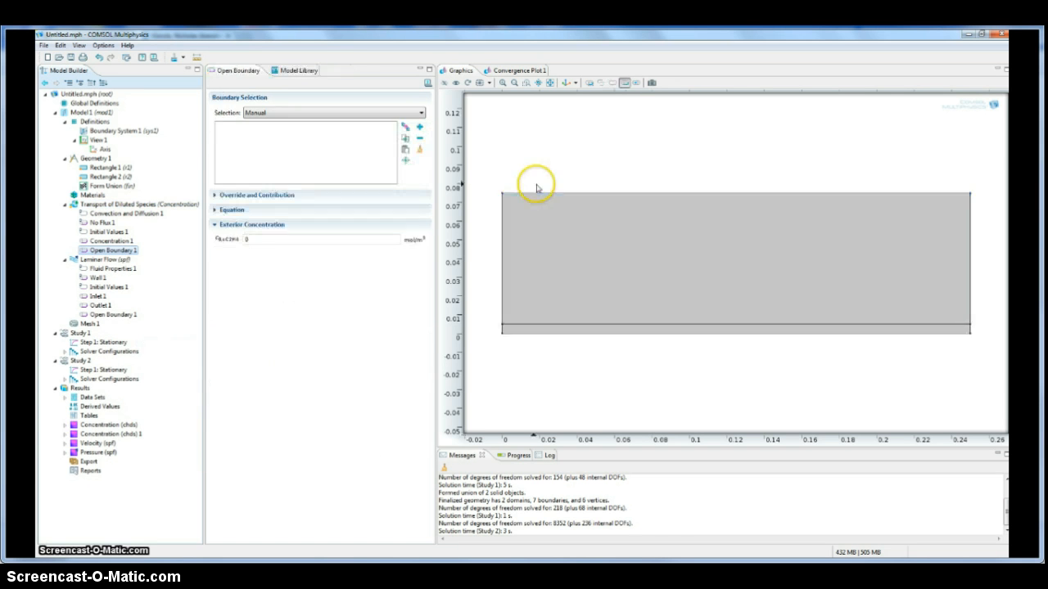
{"action": "left_click", "coordinate": [419, 128]}
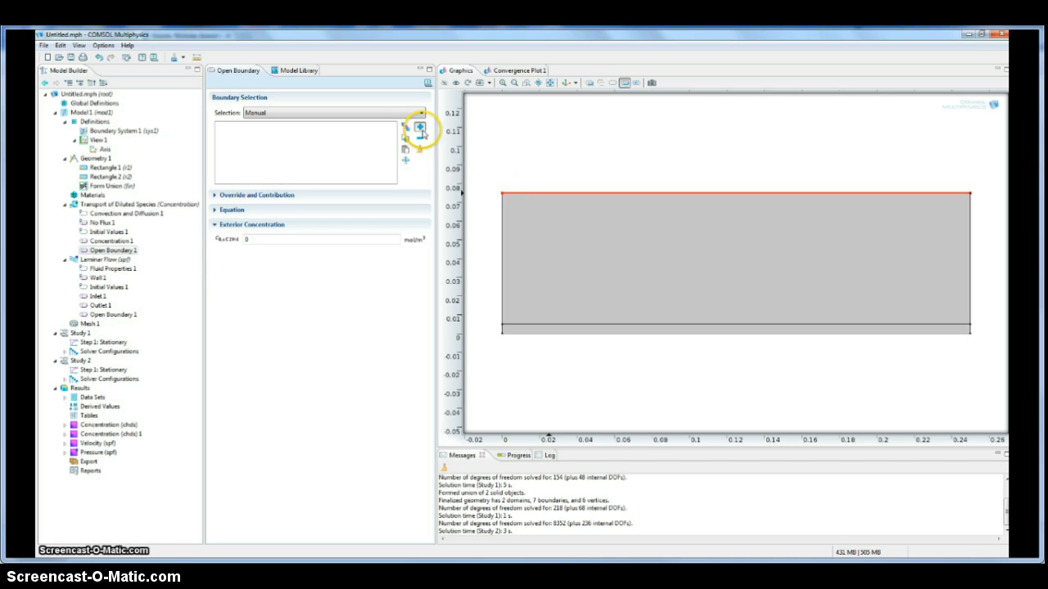
{"action": "left_click", "coordinate": [405, 137]}
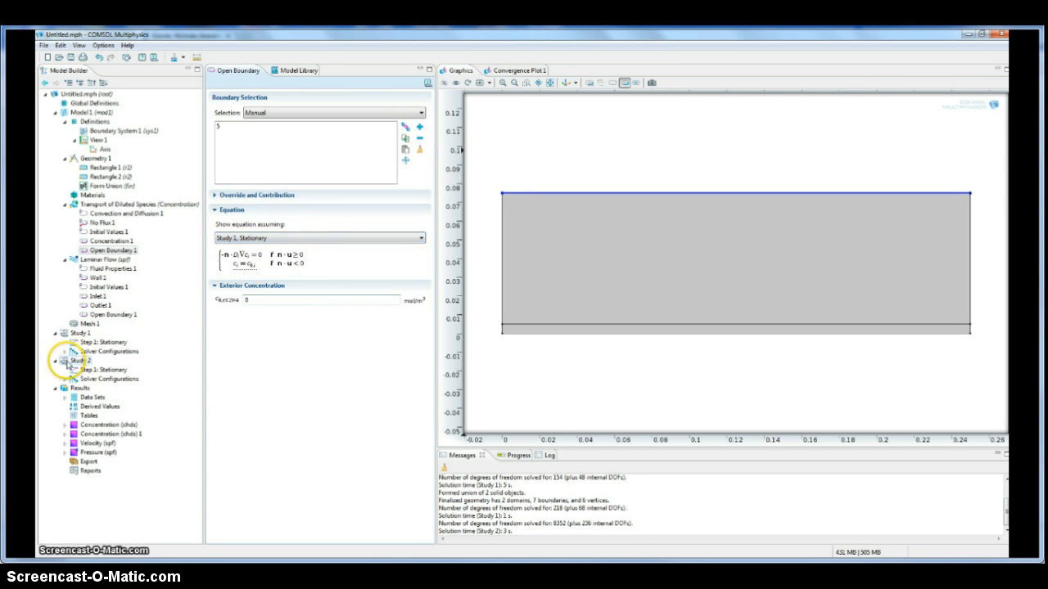
{"action": "left_click", "coordinate": [82, 361]}
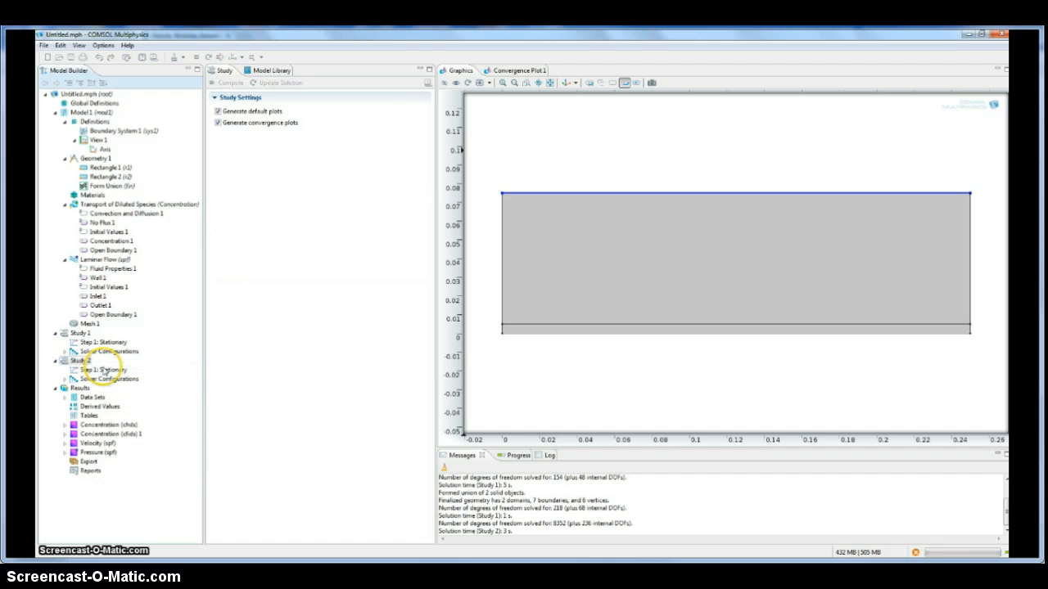